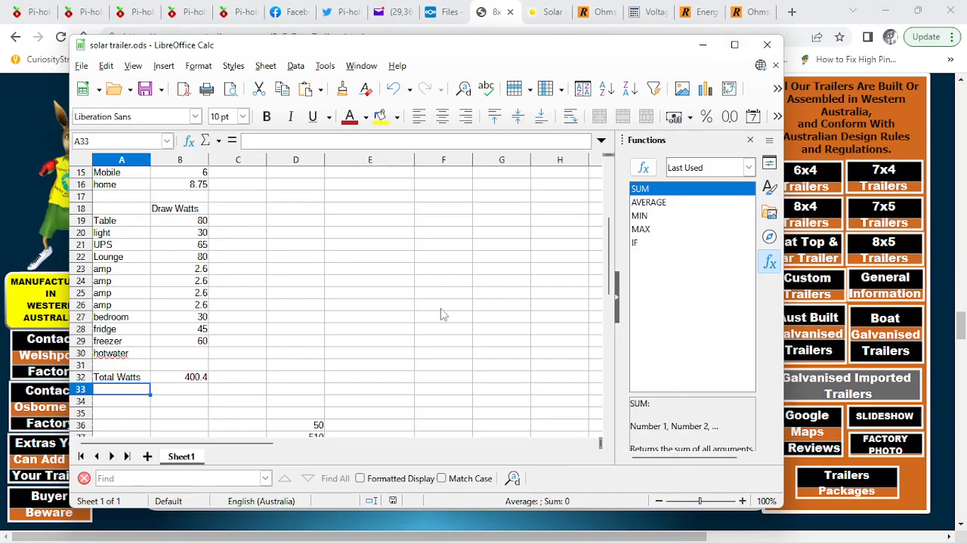
{"action": "mouse_move", "coordinate": [187, 381]}
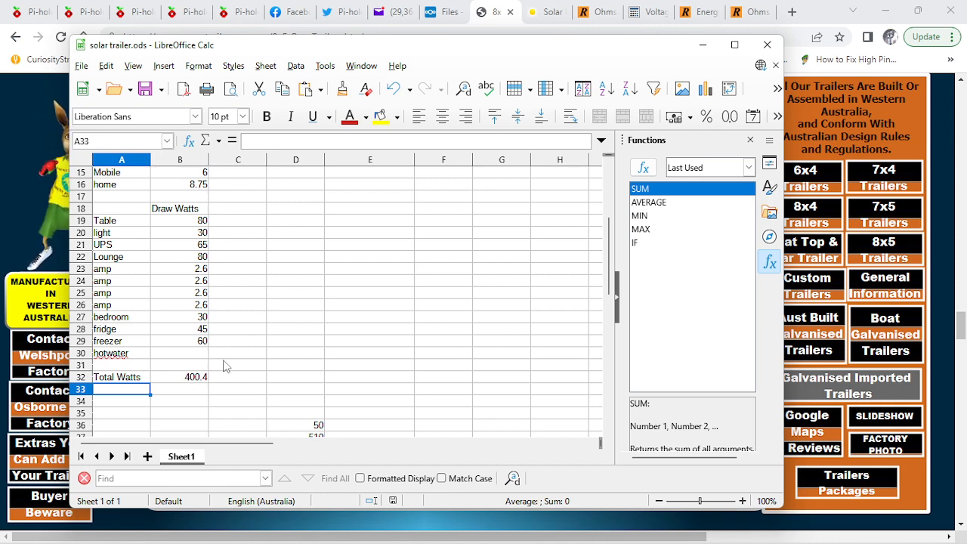
Step: Hide the LibreOffice Calc solar trailer sheet to reveal the 8x5 box trailer page
{"action": "left_click", "coordinate": [494, 12]}
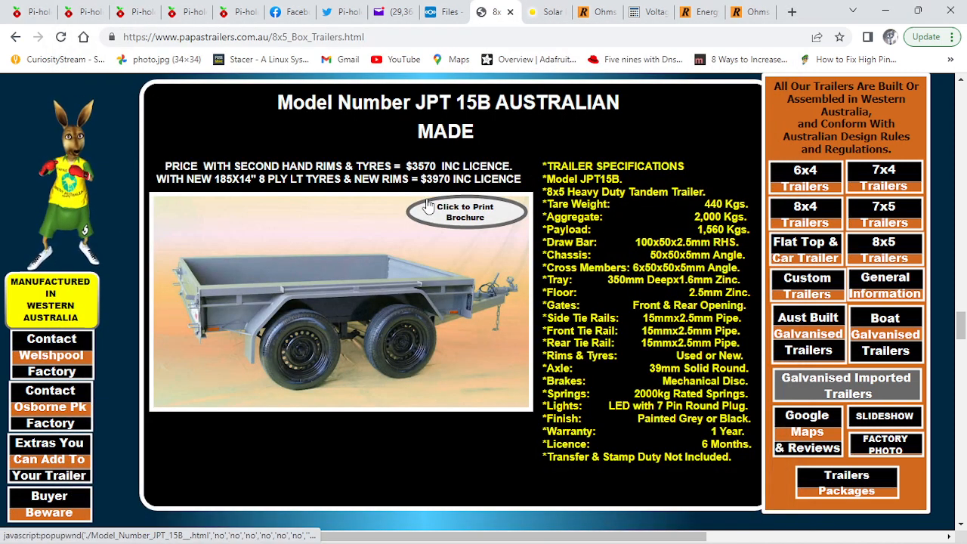
Step: Switch to the Solar4ever page showing a flat 2 kW array producing 3,196 yearly
{"action": "left_click", "coordinate": [547, 12]}
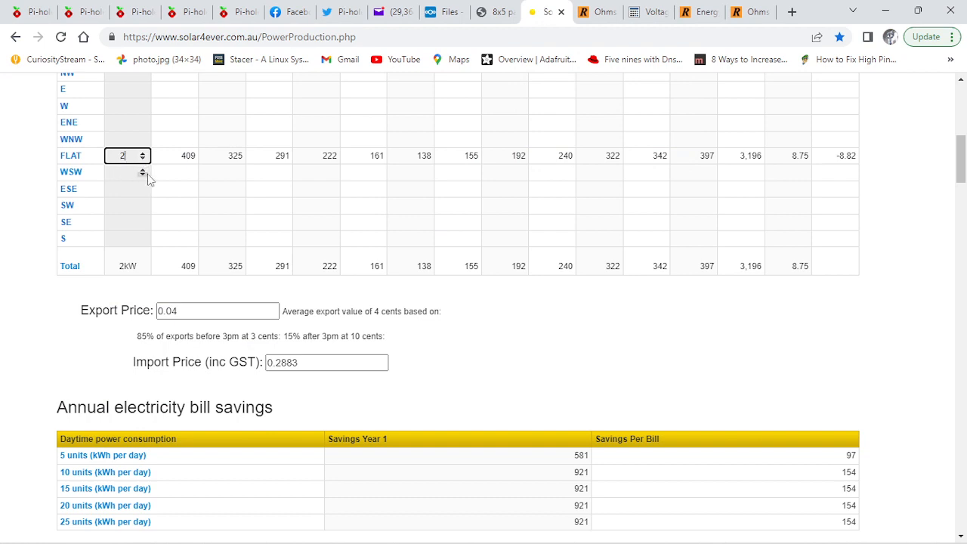
{"action": "mouse_move", "coordinate": [286, 200]}
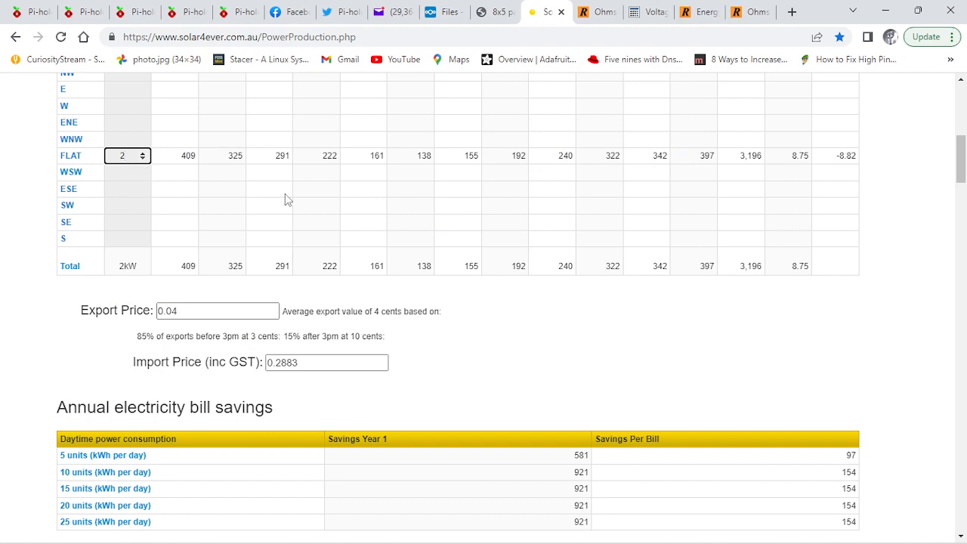
{"action": "mouse_move", "coordinate": [589, 338]}
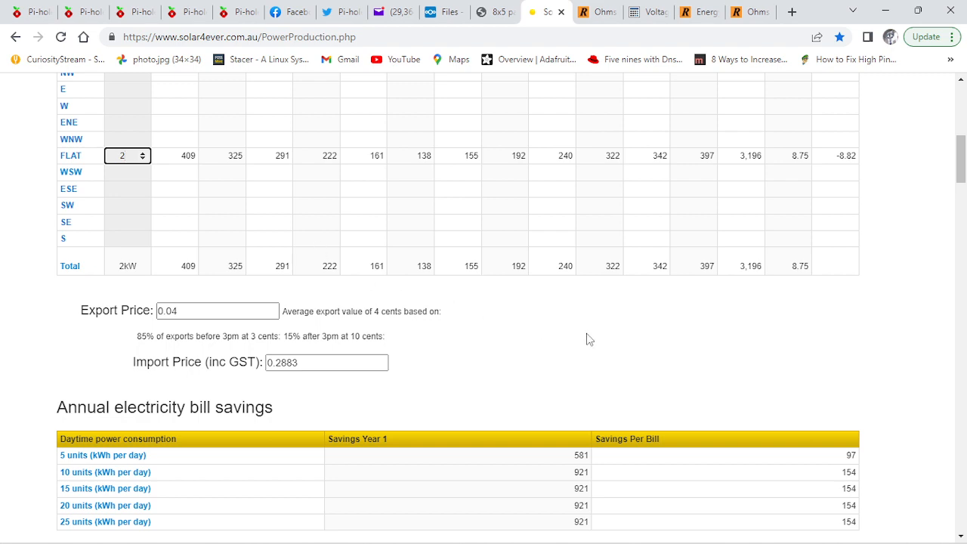
{"action": "mouse_move", "coordinate": [607, 336]}
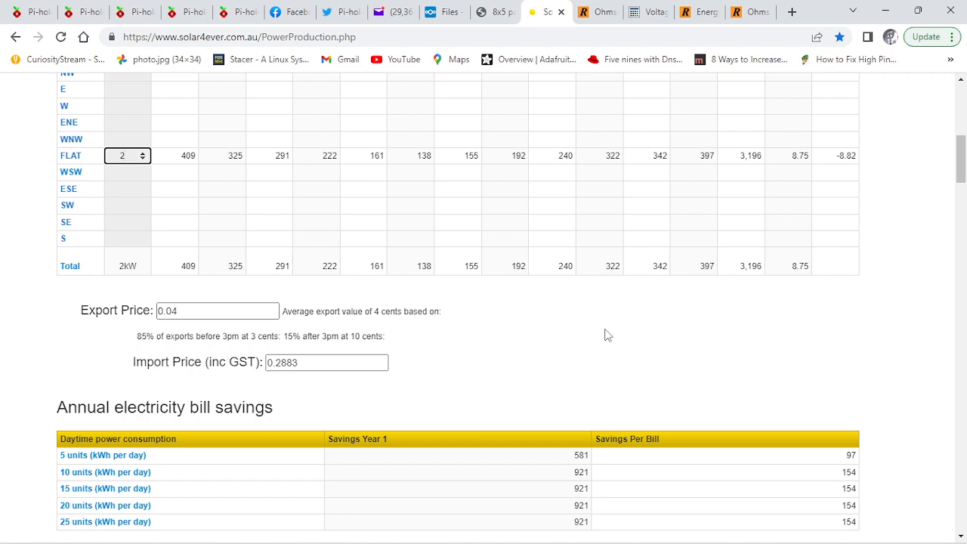
{"action": "mouse_move", "coordinate": [752, 296]}
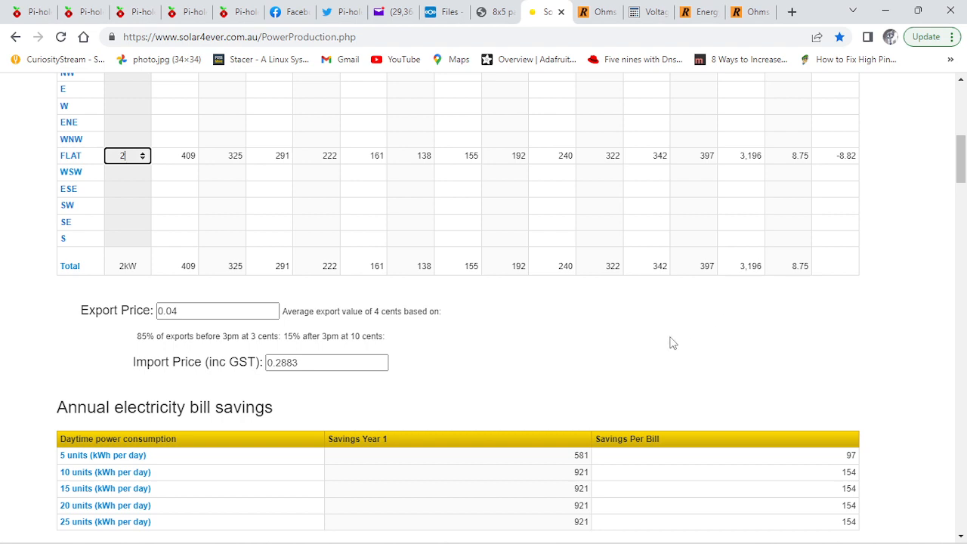
{"action": "mouse_move", "coordinate": [802, 283]}
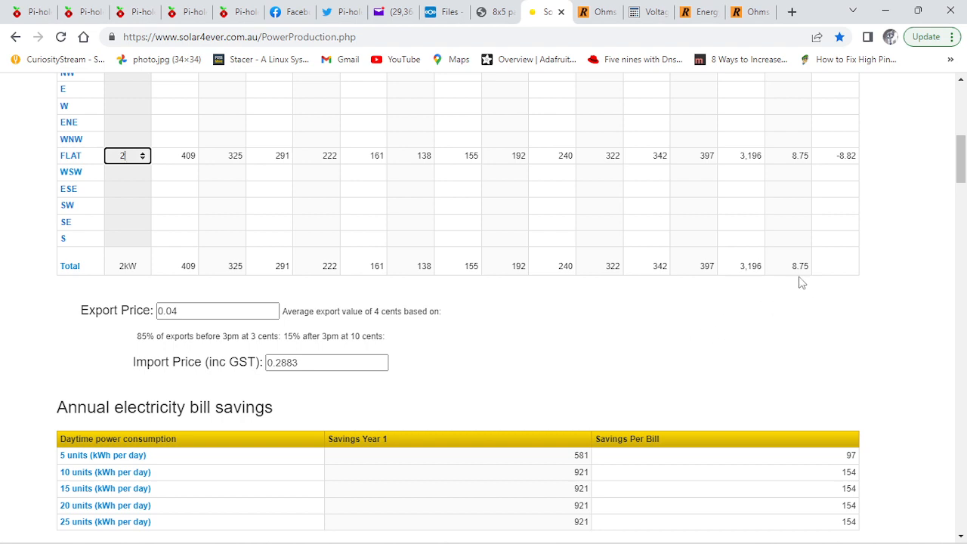
{"action": "mouse_move", "coordinate": [688, 353]}
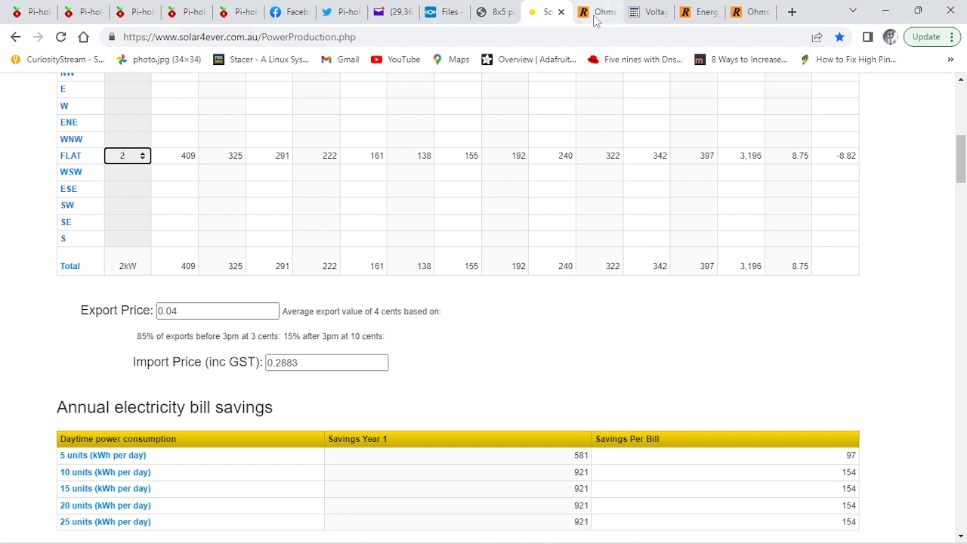
Step: Compute 333.3333 A and 0.036 Ω for a 4000 W load at 12 V in the Ohms Law calculator
{"action": "left_click", "coordinate": [597, 12]}
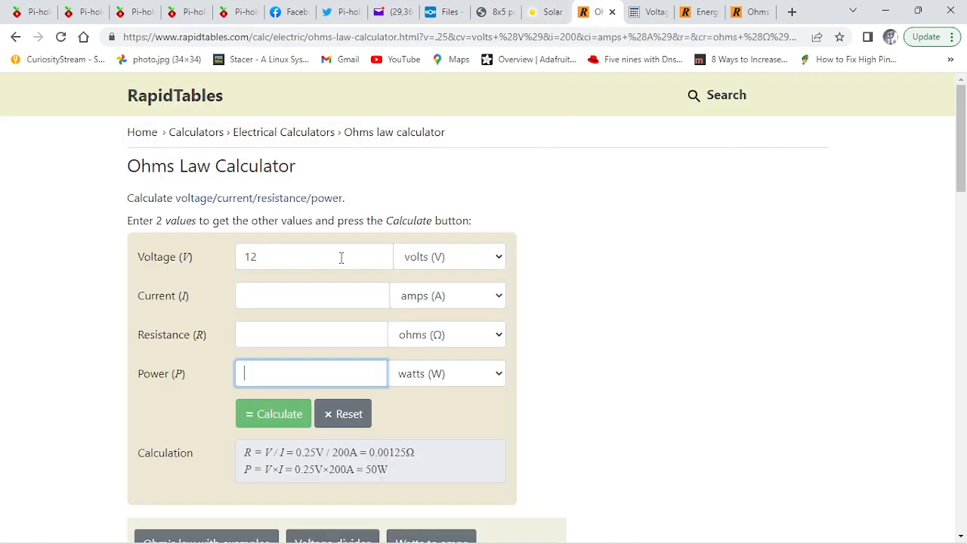
{"action": "mouse_move", "coordinate": [305, 295]}
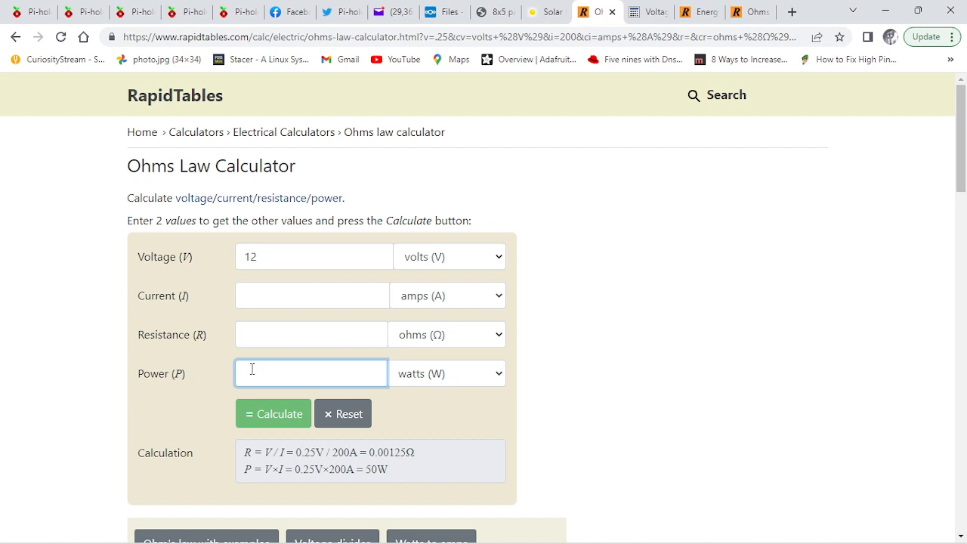
{"action": "type", "text": "4000"}
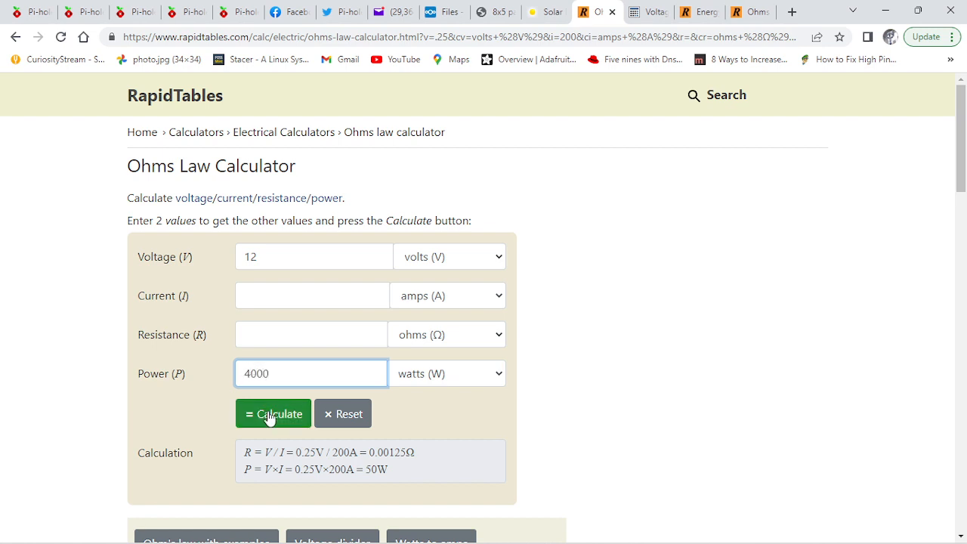
{"action": "left_click", "coordinate": [274, 414]}
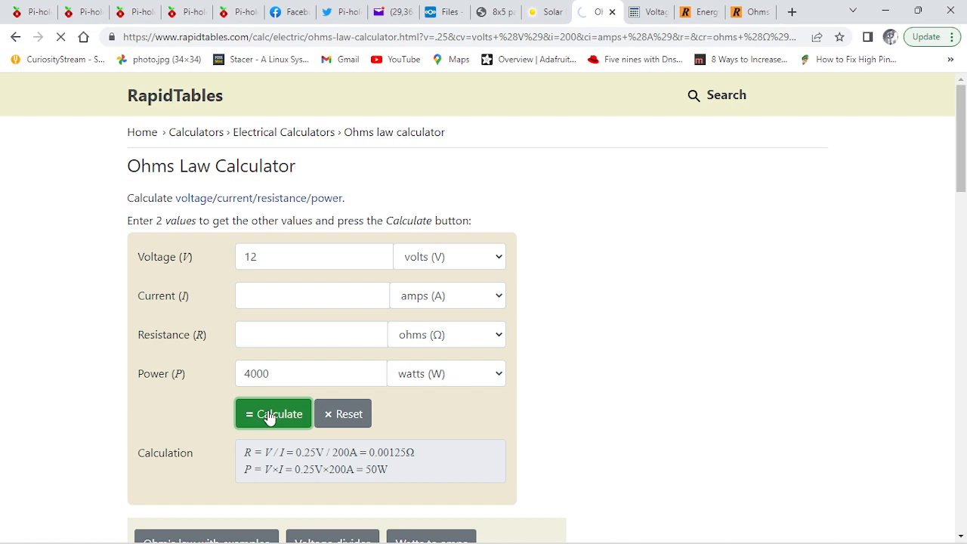
{"action": "left_click", "coordinate": [272, 414]}
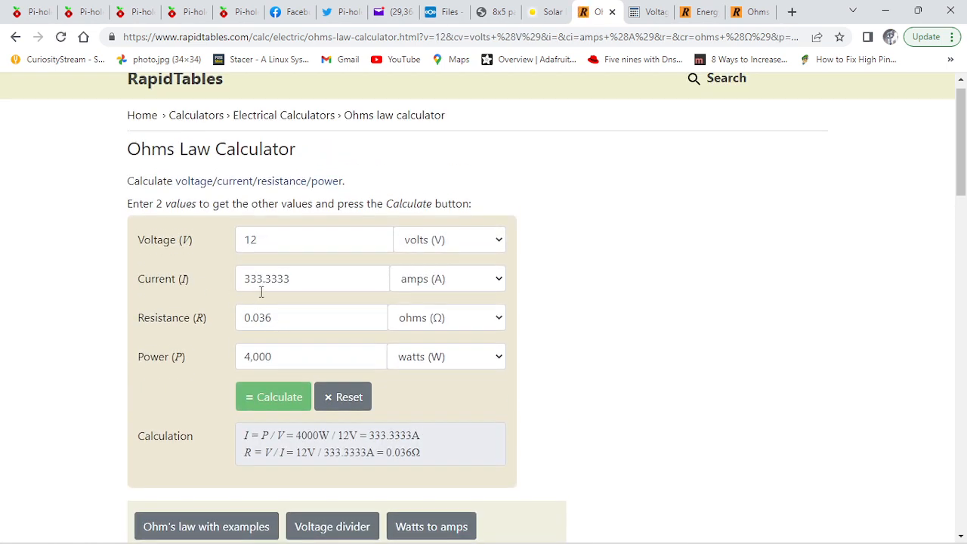
{"action": "mouse_move", "coordinate": [266, 303]}
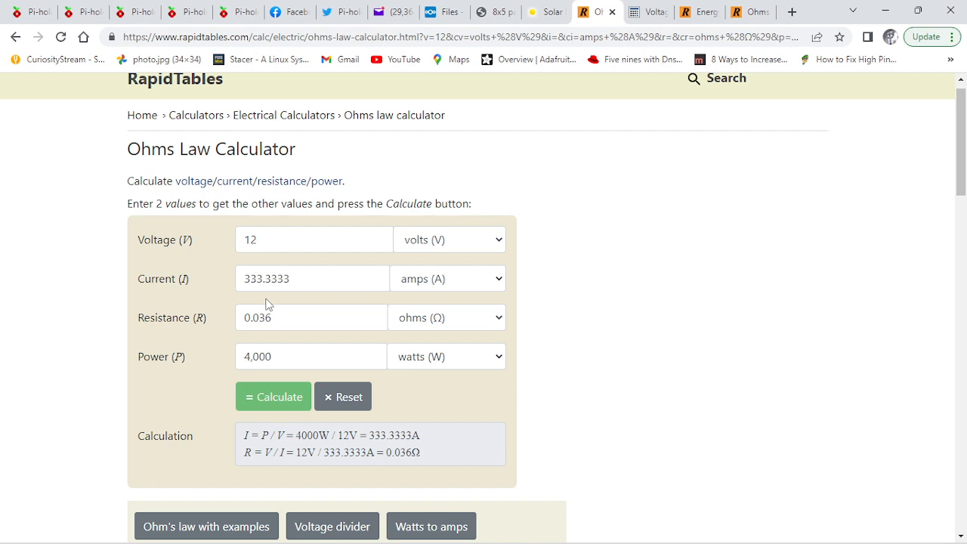
{"action": "mouse_move", "coordinate": [637, 174]}
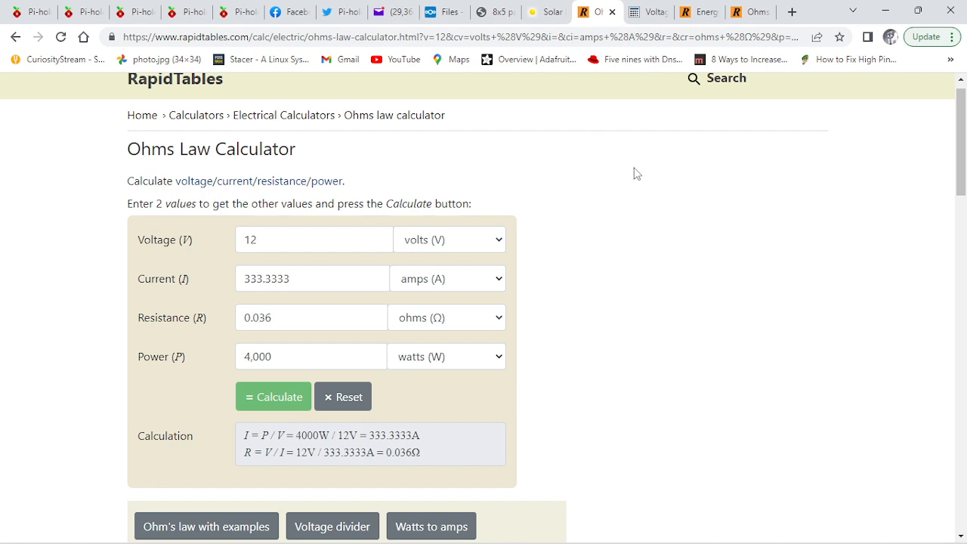
{"action": "mouse_move", "coordinate": [651, 12]}
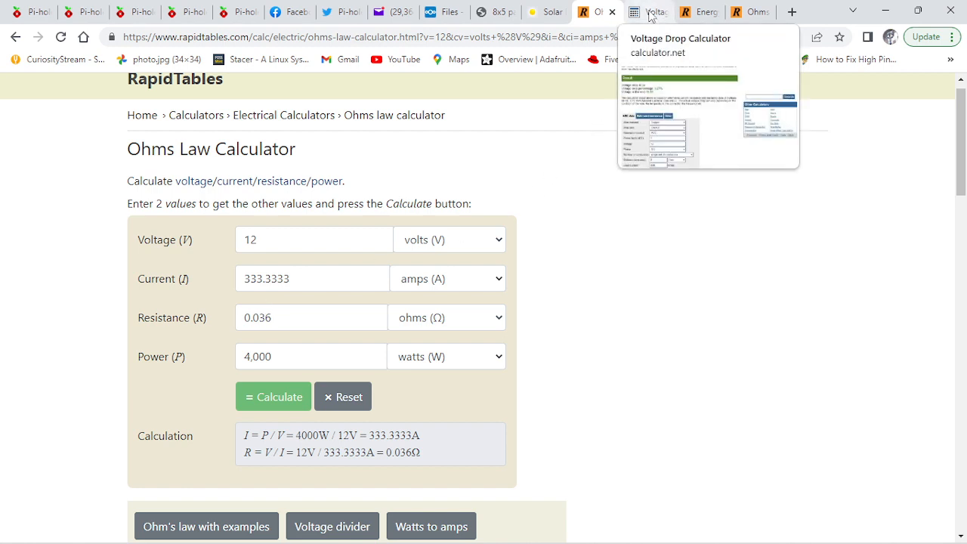
Step: Recalculate the voltage drop for 333 A over 2 ft of 6 AWG copper at 12 V: 0.65 V (5.45%)
{"action": "left_click", "coordinate": [647, 12]}
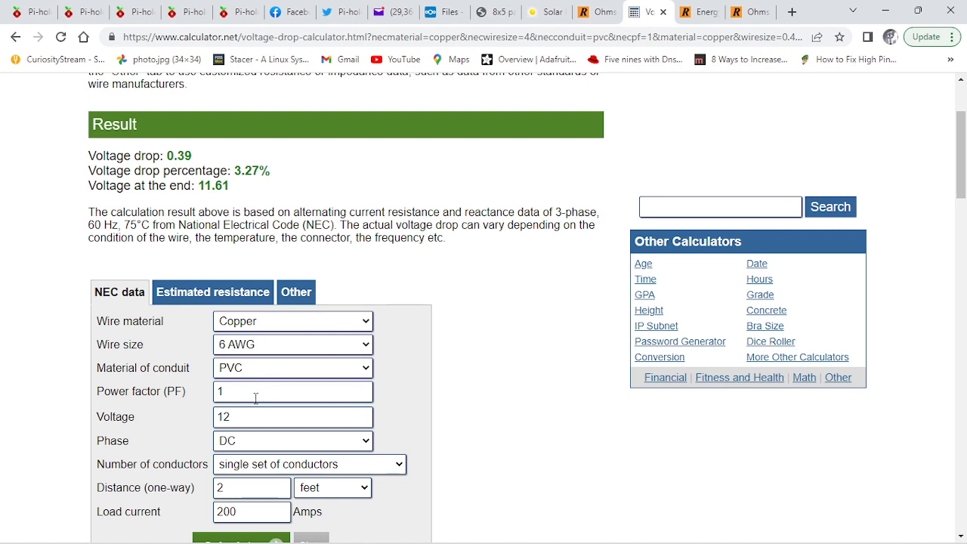
{"action": "scroll", "scroll_direction": "down", "scroll_amount": 3}
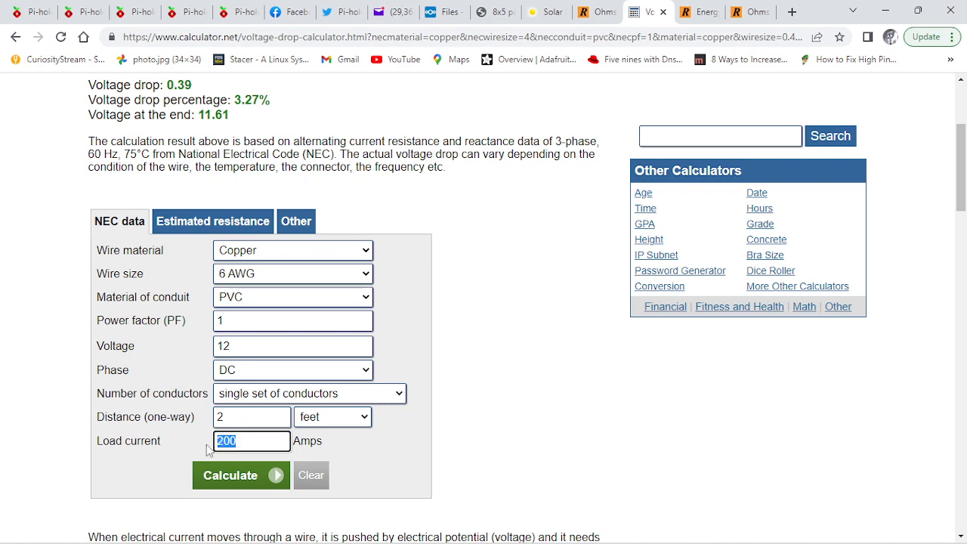
{"action": "type", "text": "333"}
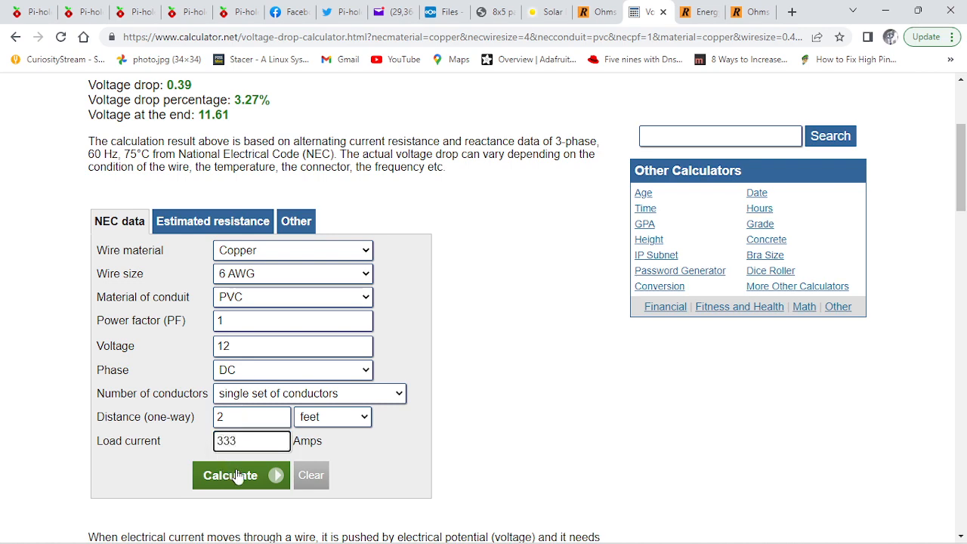
{"action": "left_click", "coordinate": [230, 474]}
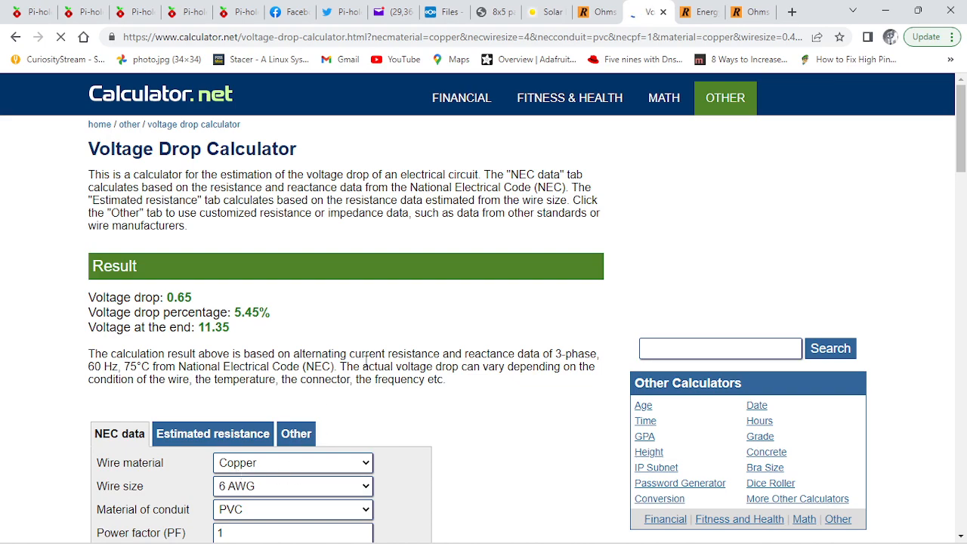
{"action": "scroll", "scroll_direction": "down", "scroll_amount": 3}
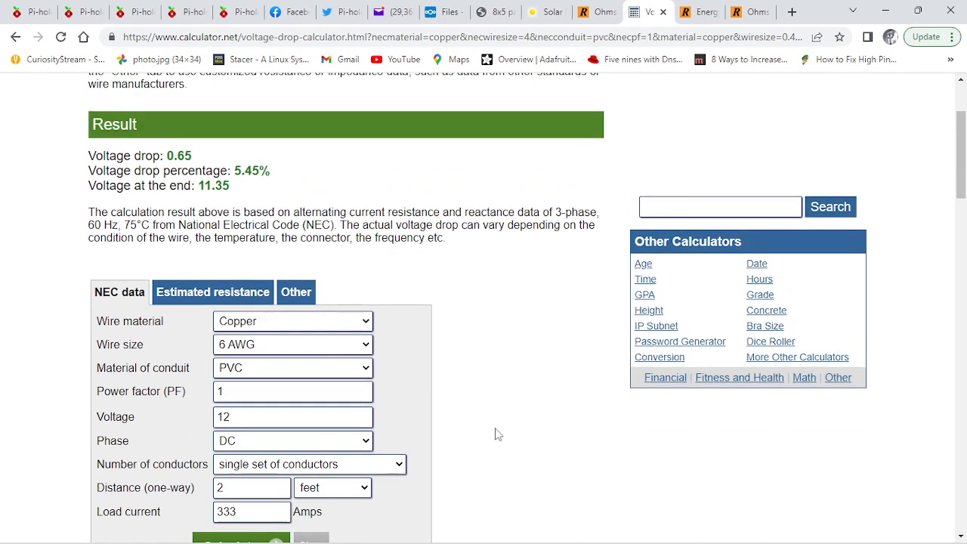
{"action": "mouse_move", "coordinate": [366, 179]}
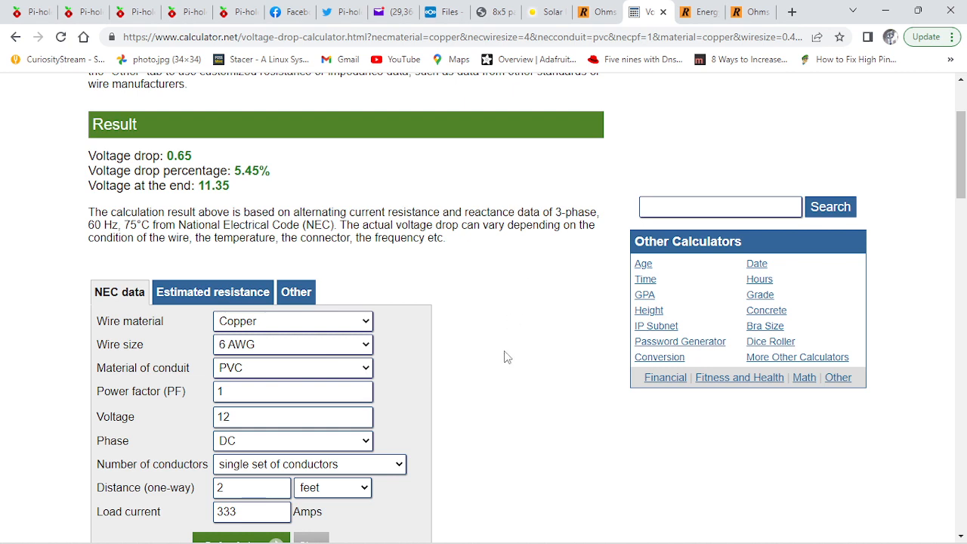
{"action": "mouse_move", "coordinate": [648, 325]}
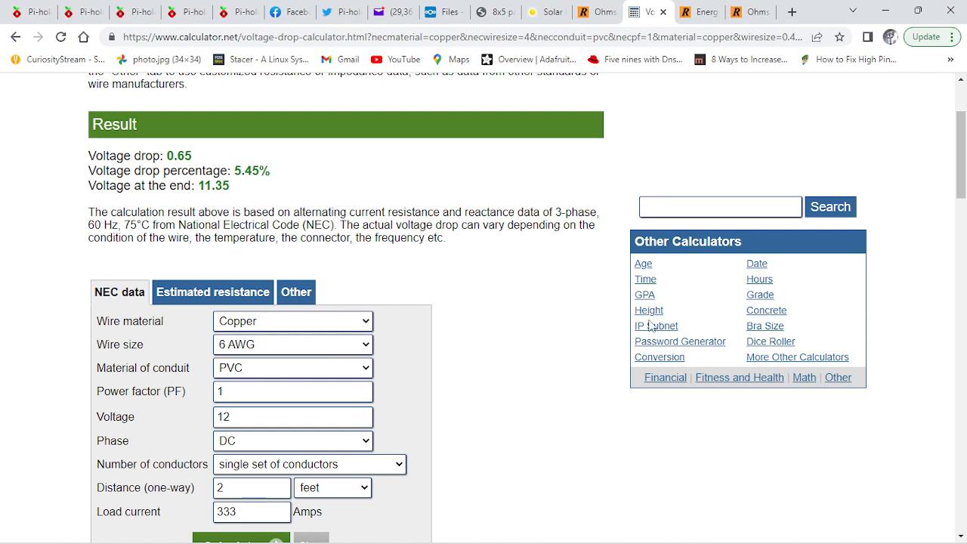
{"action": "mouse_move", "coordinate": [698, 12]}
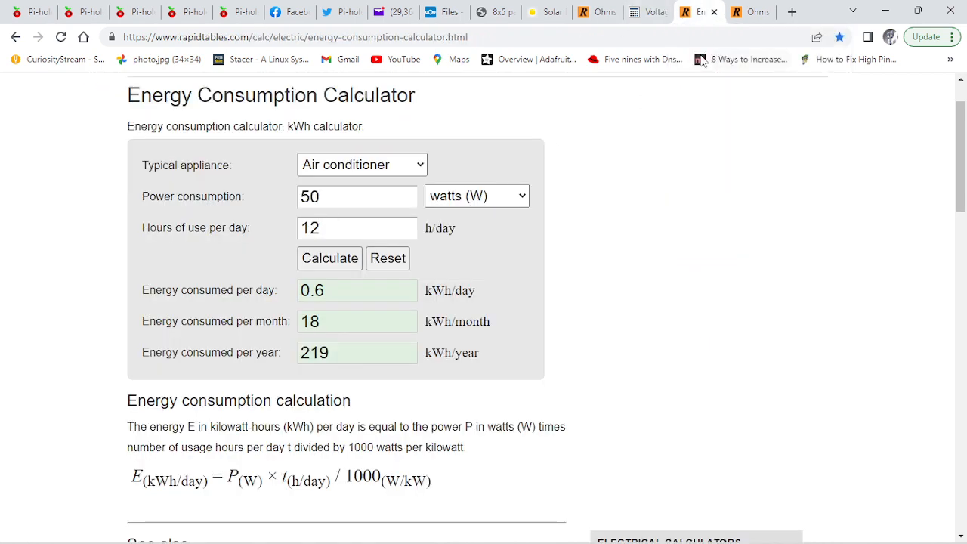
Step: Compute 0.001951952 Ω and 216.45 W loss from 0.65 V at 333 A in the Ohms Law calculator
{"action": "left_click", "coordinate": [701, 12]}
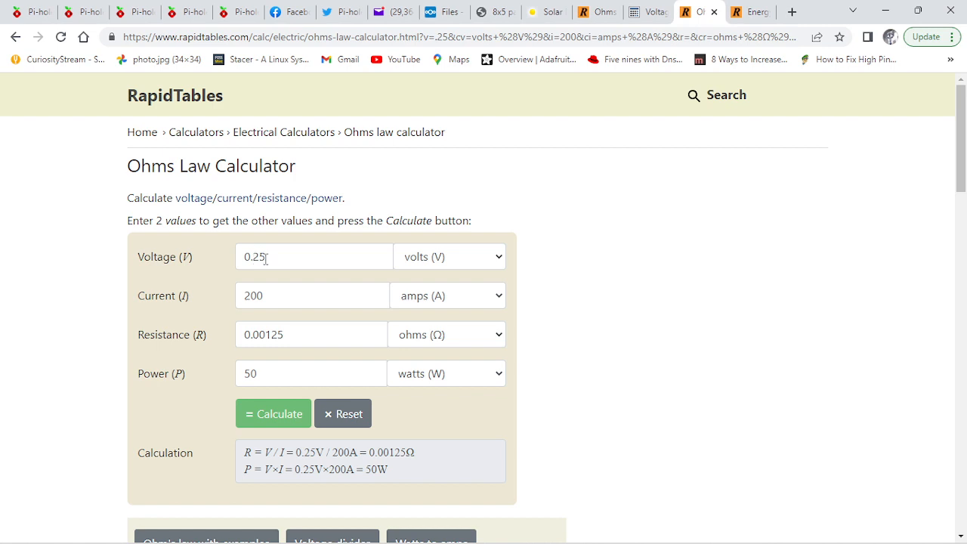
{"action": "triple_click", "coordinate": [314, 257]}
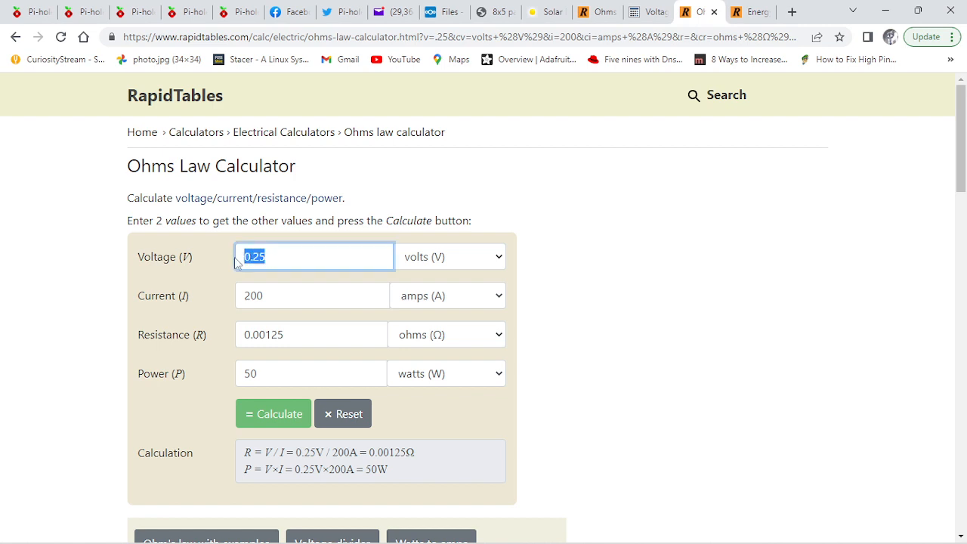
{"action": "type", "text": "."}
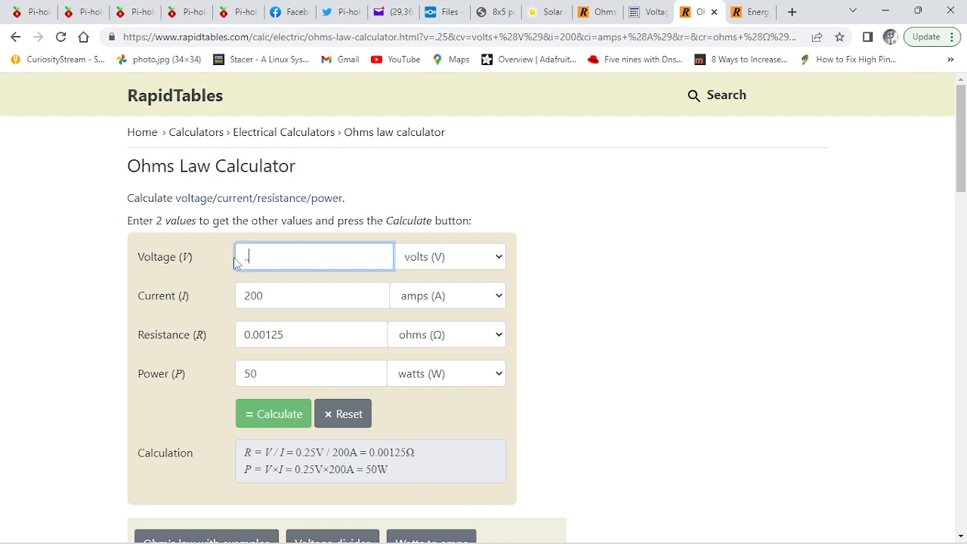
{"action": "type", "text": ".65"}
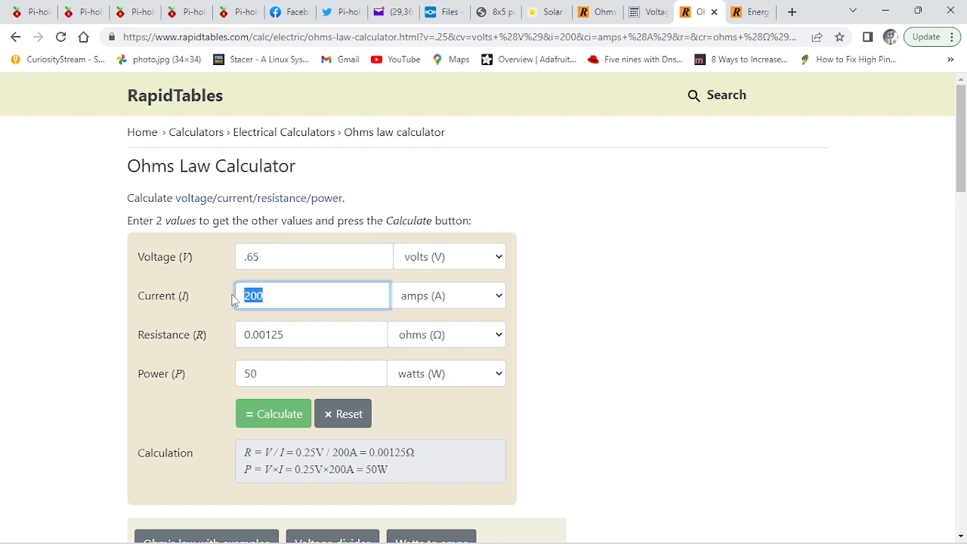
{"action": "type", "text": "333"}
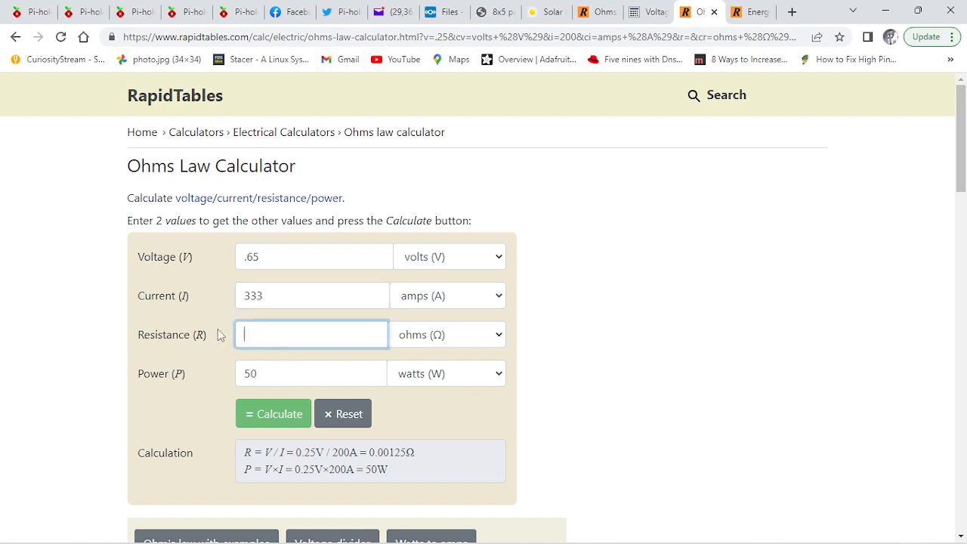
{"action": "left_click", "coordinate": [311, 371]}
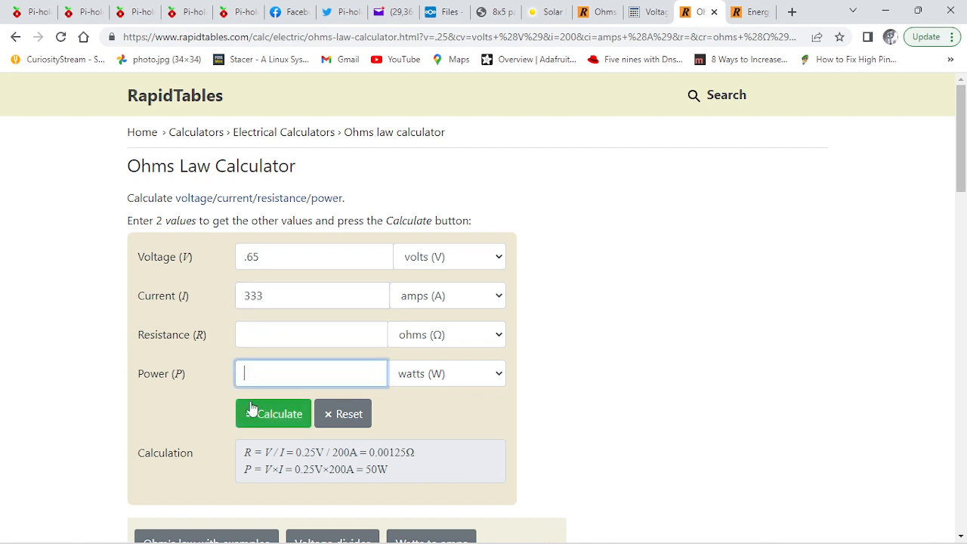
{"action": "left_click", "coordinate": [272, 414]}
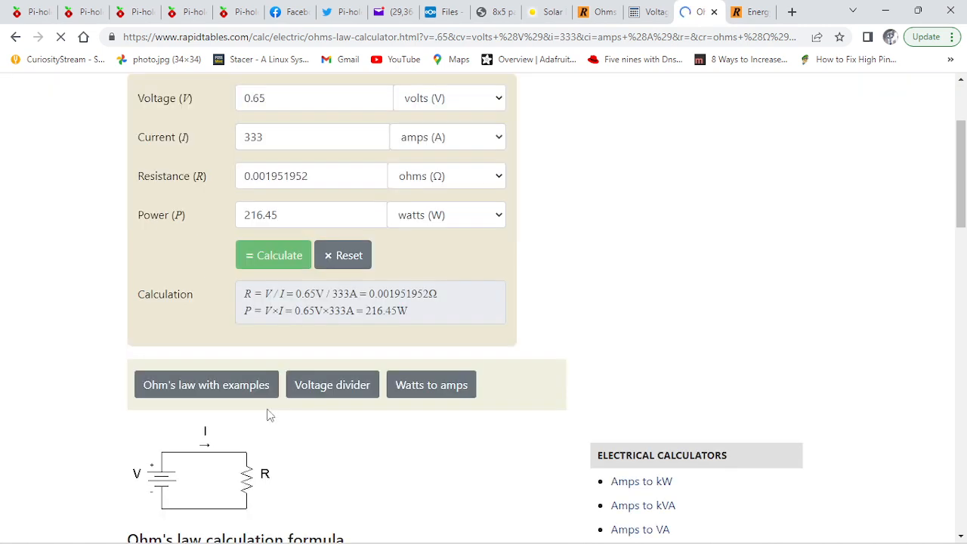
{"action": "scroll", "scroll_direction": "up", "scroll_amount": 3}
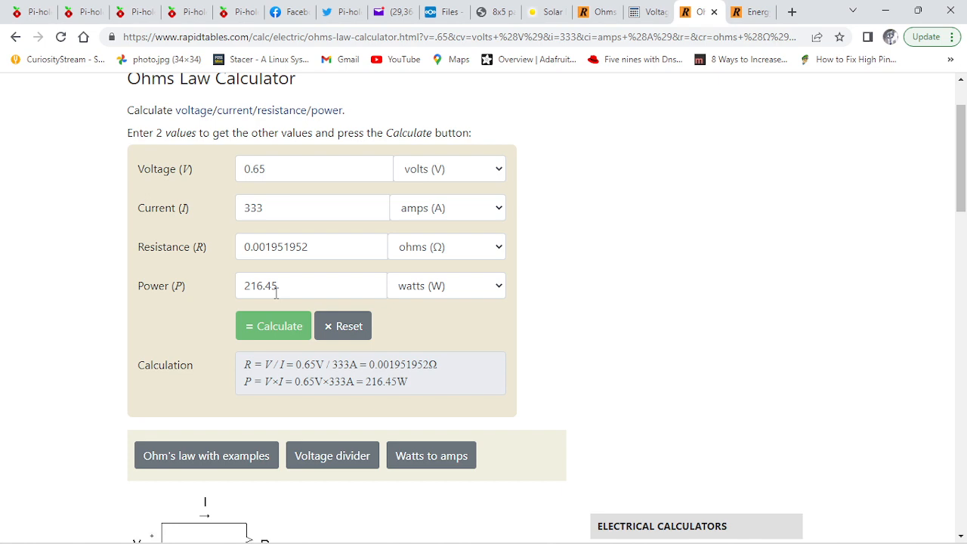
{"action": "mouse_move", "coordinate": [664, 175]}
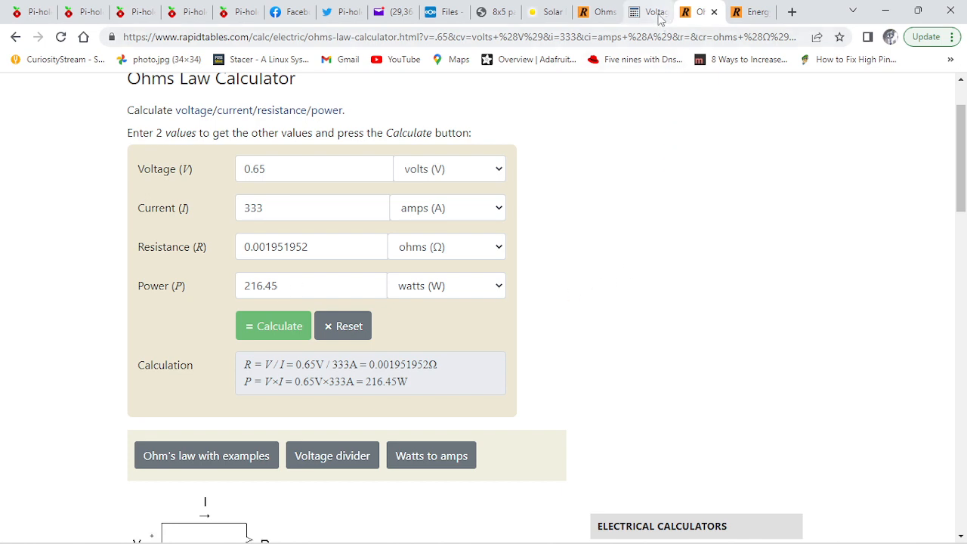
Step: Go to the RapidTables Energy Consumption Calculator page
{"action": "left_click", "coordinate": [749, 13]}
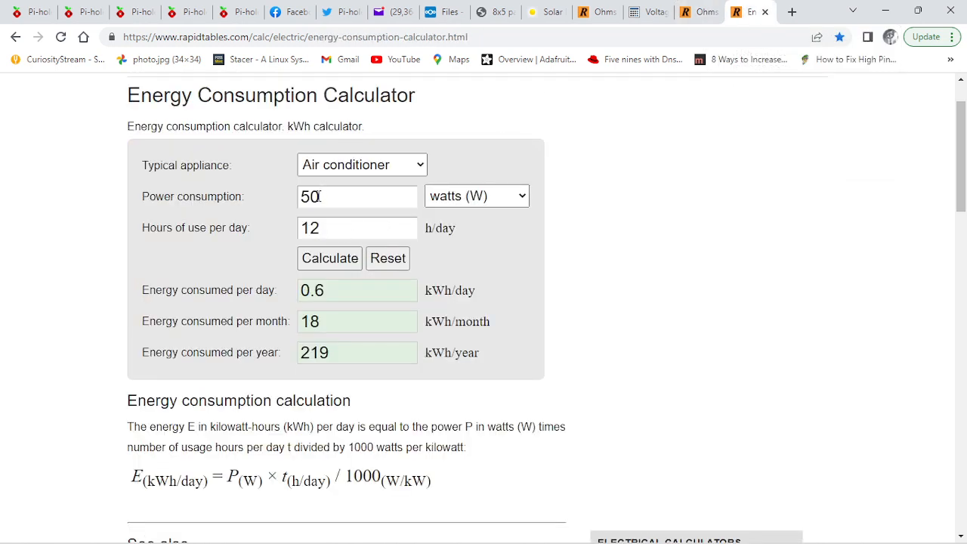
Step: Calculate energy for 216 W running 24 hours a day: 5.184 kWh/day
{"action": "triple_click", "coordinate": [357, 196]}
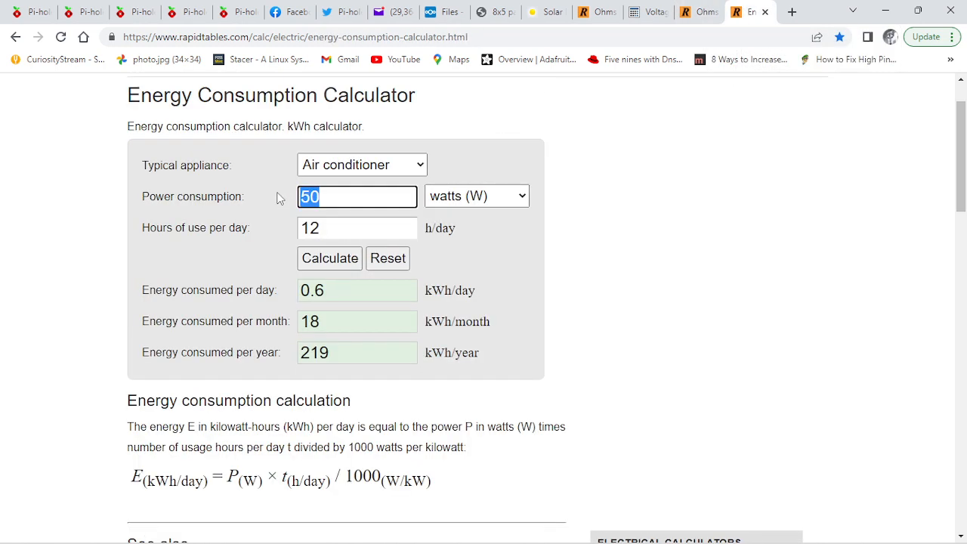
{"action": "type", "text": "216"}
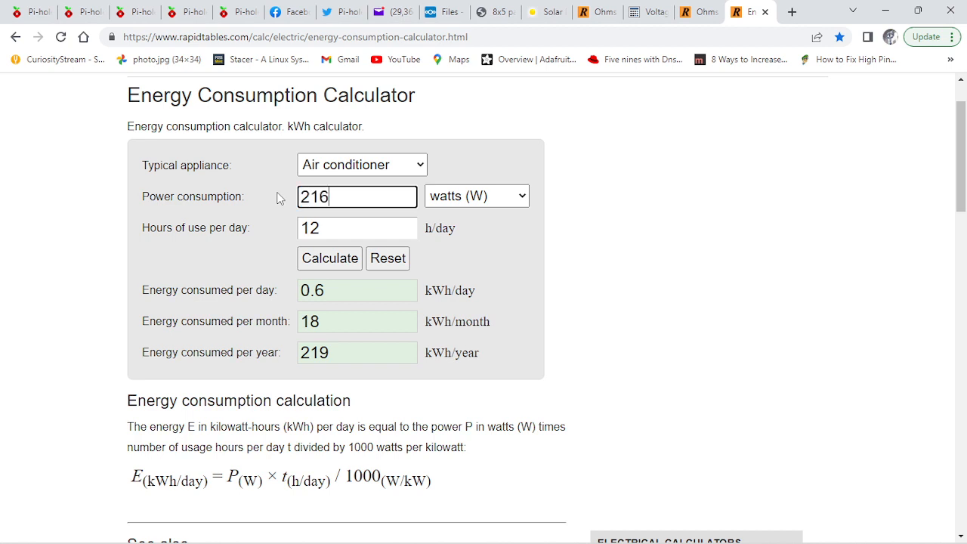
{"action": "double_click", "coordinate": [356, 226]}
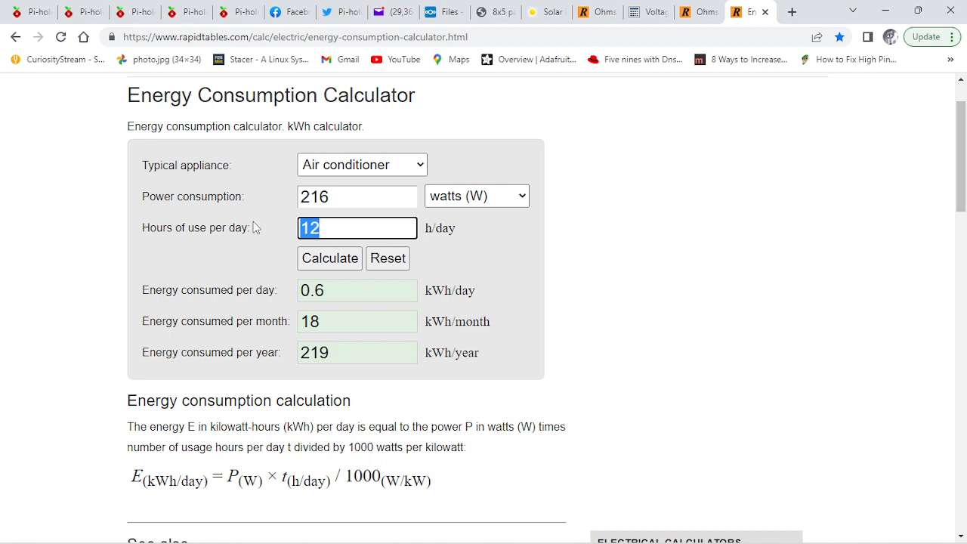
{"action": "type", "text": "24"}
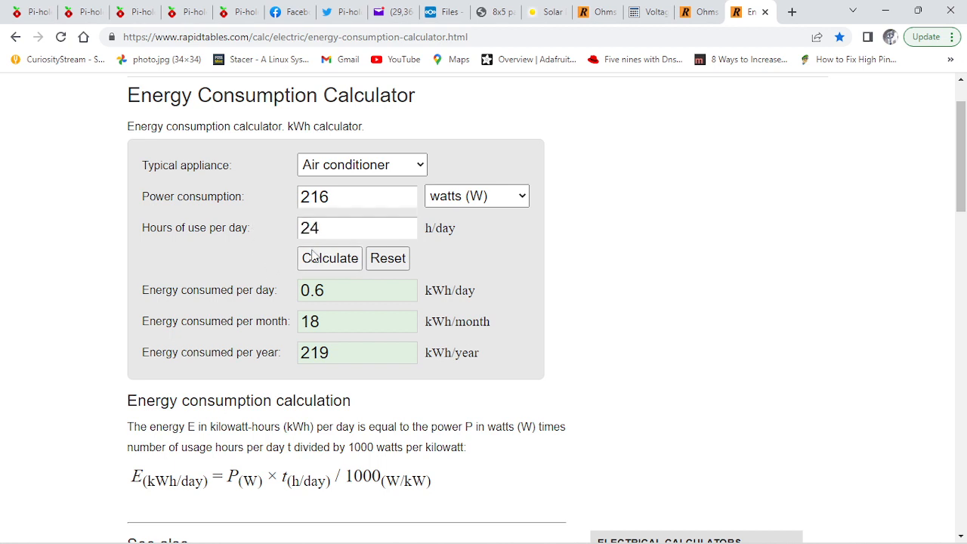
{"action": "left_click", "coordinate": [330, 257]}
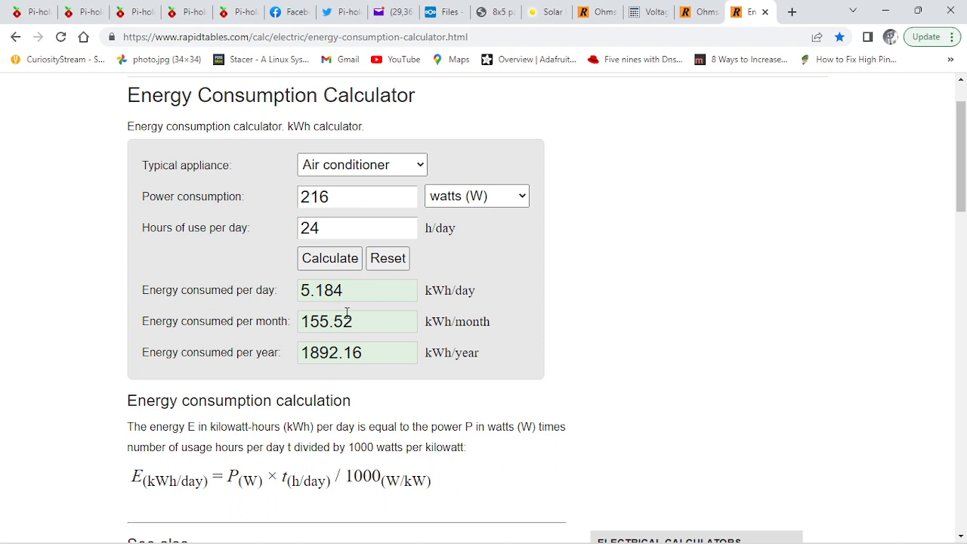
{"action": "mouse_move", "coordinate": [341, 300]}
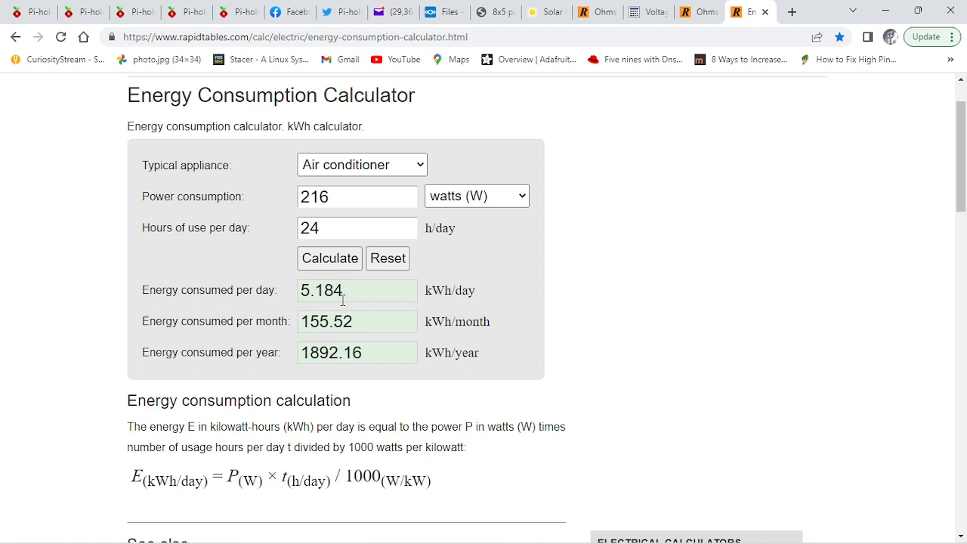
{"action": "mouse_move", "coordinate": [357, 300]}
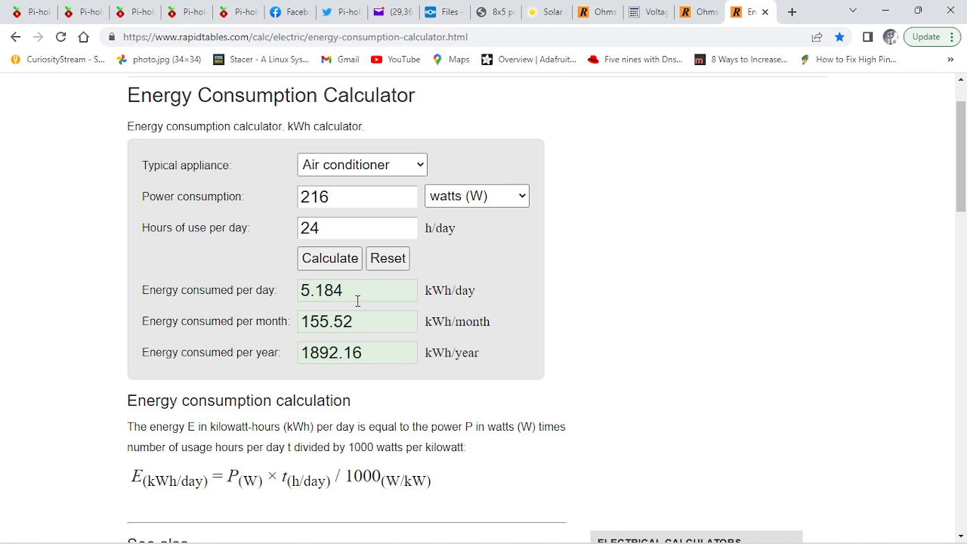
{"action": "mouse_move", "coordinate": [483, 302]}
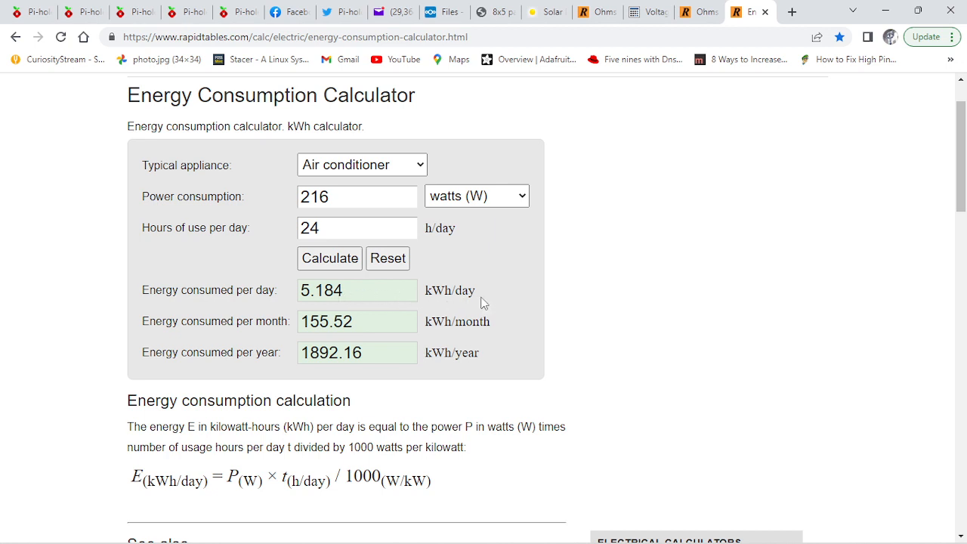
{"action": "mouse_move", "coordinate": [381, 341]}
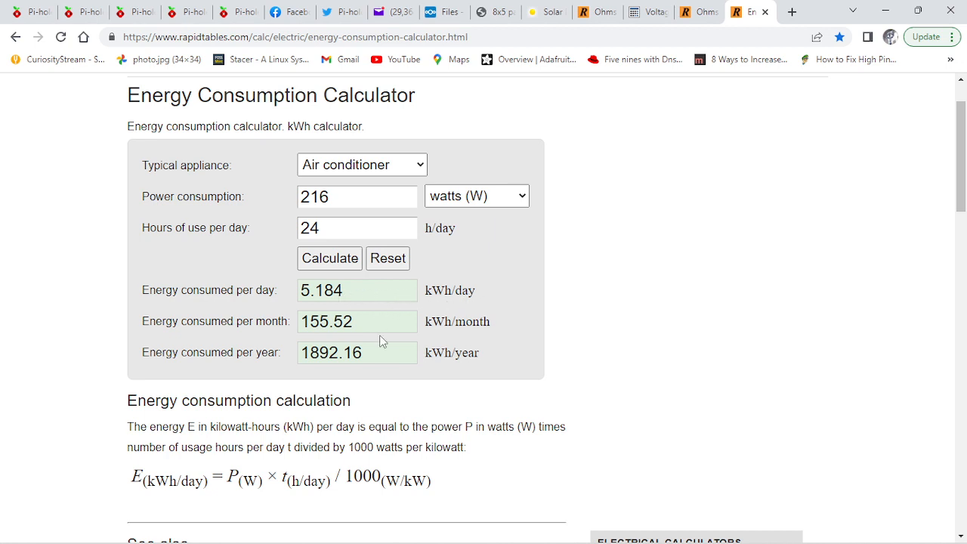
{"action": "mouse_move", "coordinate": [377, 425]}
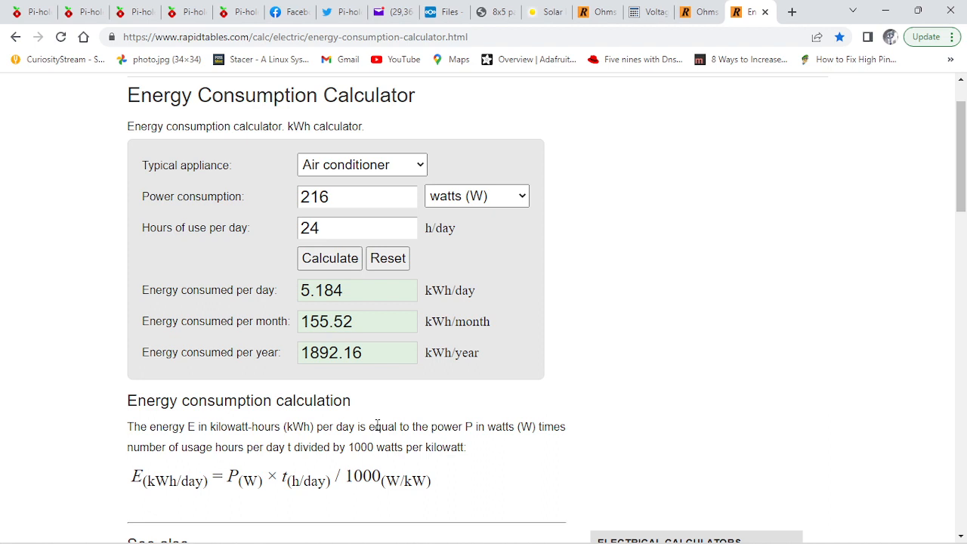
{"action": "mouse_move", "coordinate": [544, 27]}
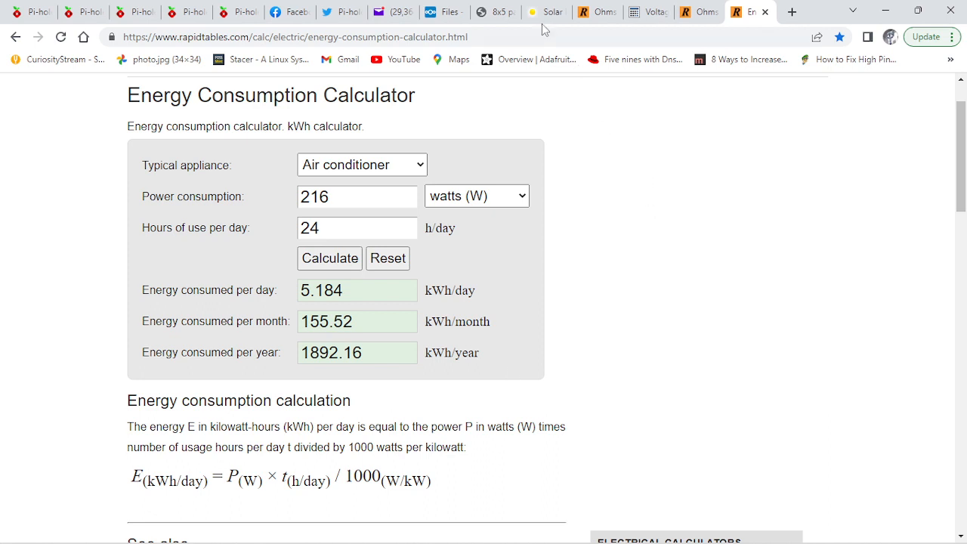
{"action": "mouse_move", "coordinate": [546, 12]}
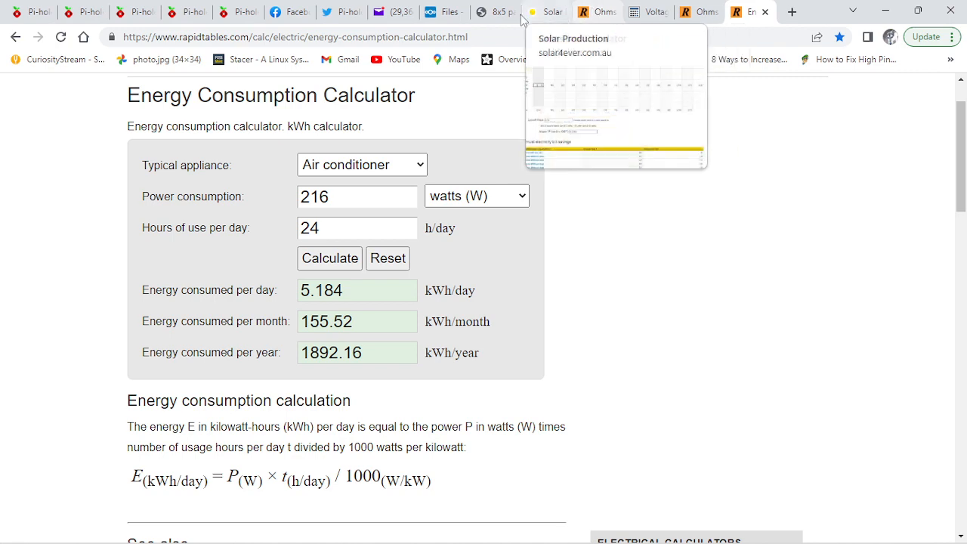
{"action": "mouse_move", "coordinate": [596, 12]}
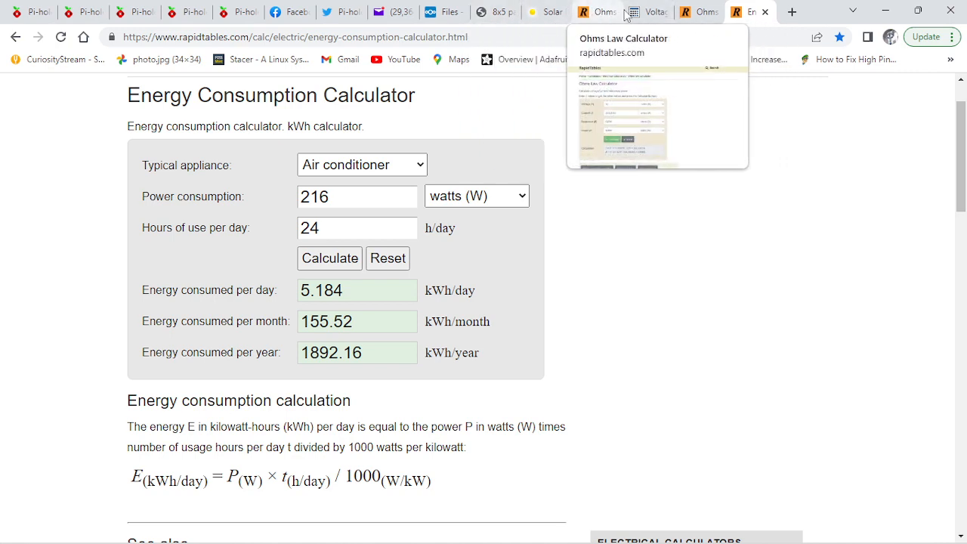
{"action": "mouse_move", "coordinate": [647, 12]}
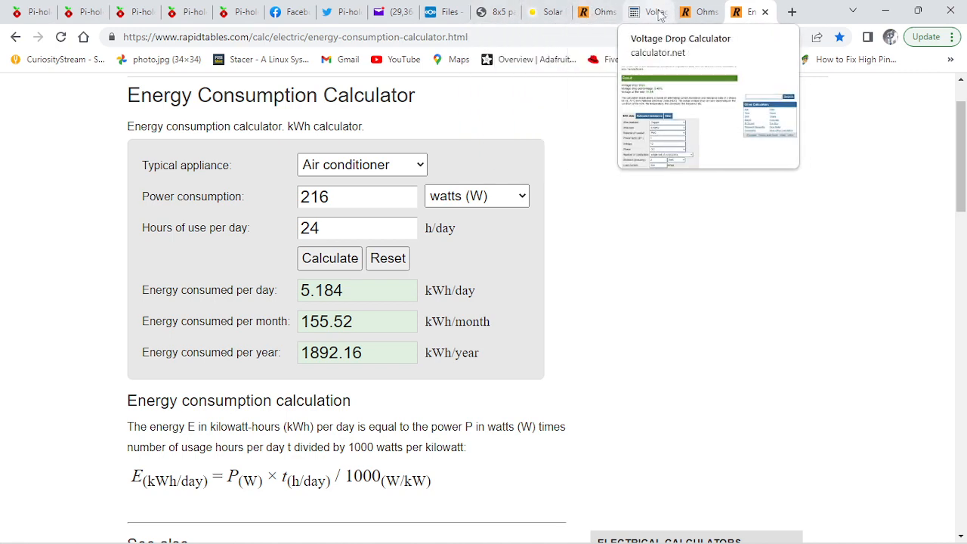
Step: Recompute the voltage drop with 2 AWG copper wire, giving 0.25 V (2.10%)
{"action": "left_click", "coordinate": [647, 12]}
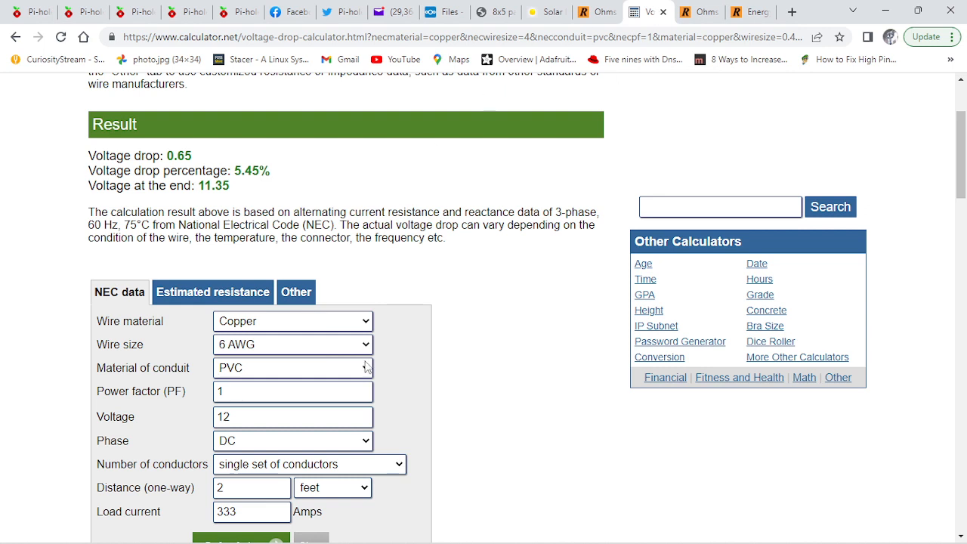
{"action": "left_click", "coordinate": [293, 345]}
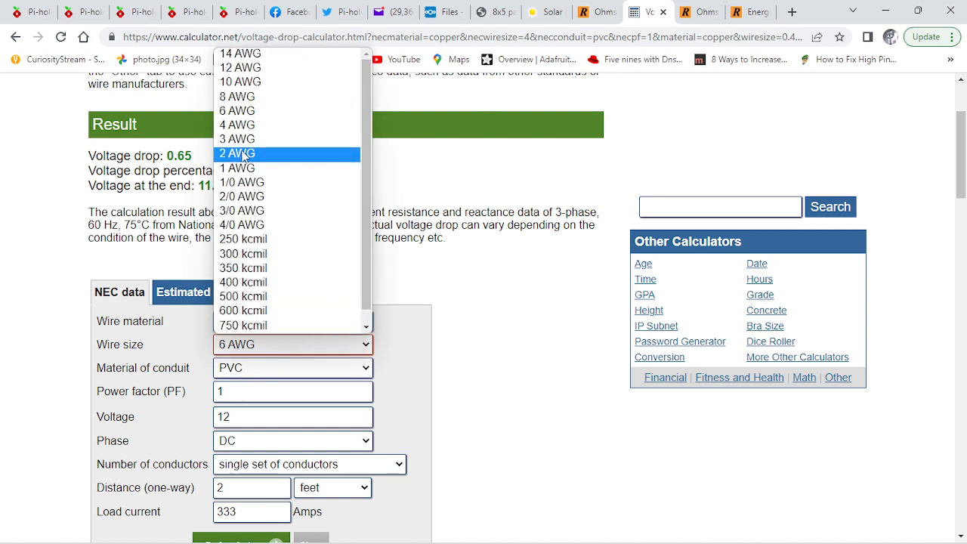
{"action": "left_click", "coordinate": [236, 154]}
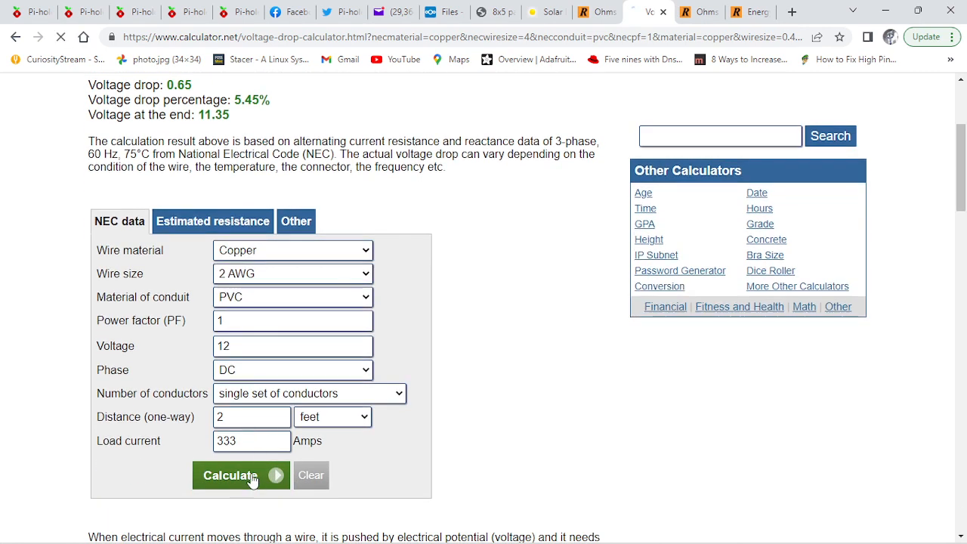
{"action": "left_click", "coordinate": [230, 474]}
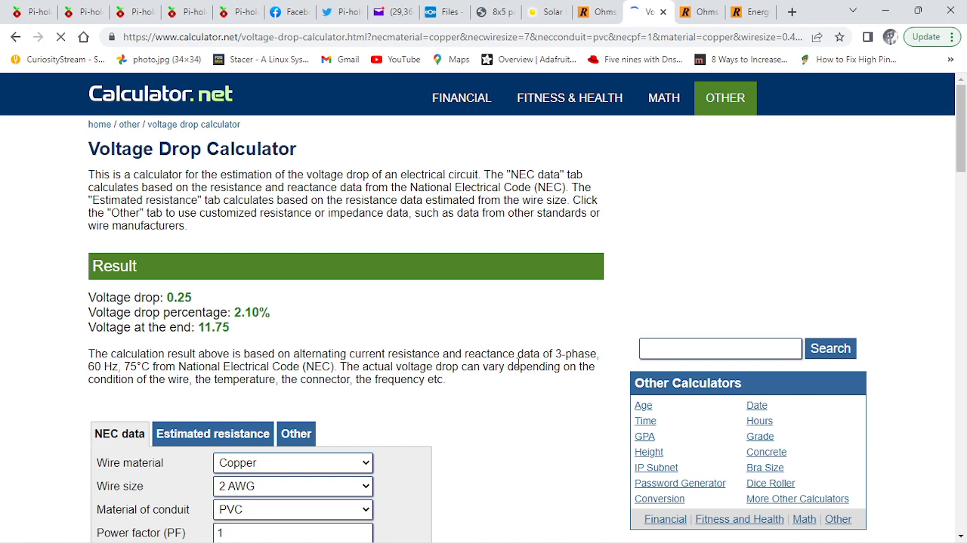
{"action": "scroll", "scroll_direction": "down", "scroll_amount": 3}
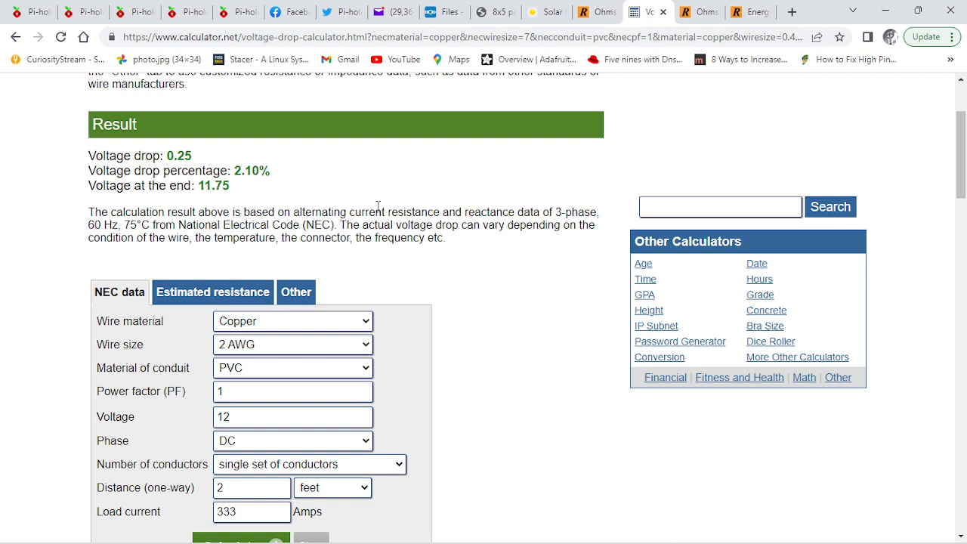
{"action": "mouse_move", "coordinate": [190, 173]}
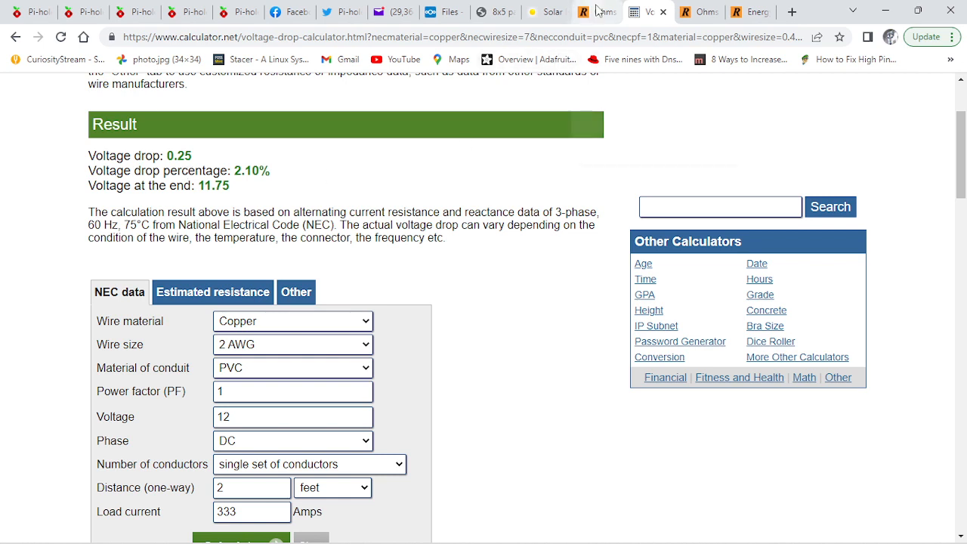
{"action": "left_click", "coordinate": [597, 12]}
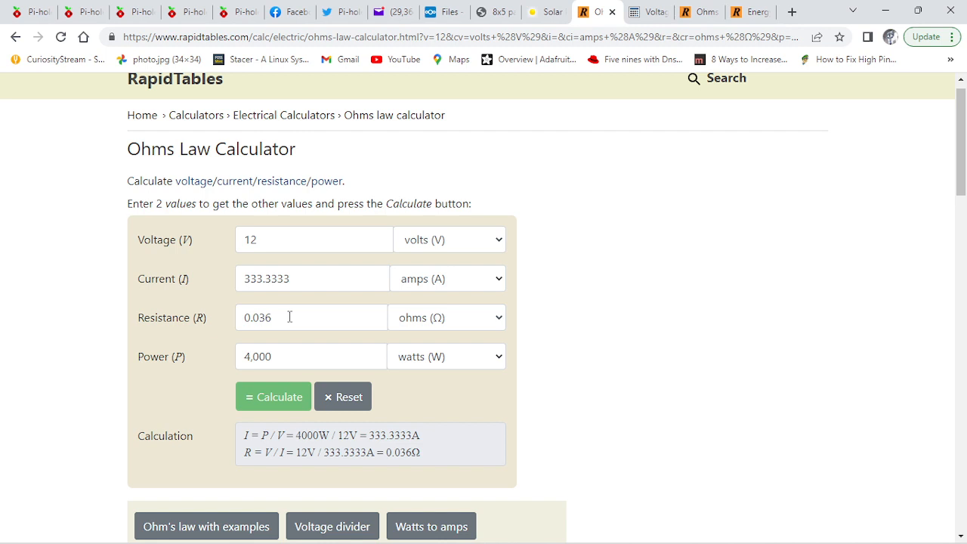
{"action": "mouse_move", "coordinate": [677, 118]}
{"action": "type", "text": "0.25"}
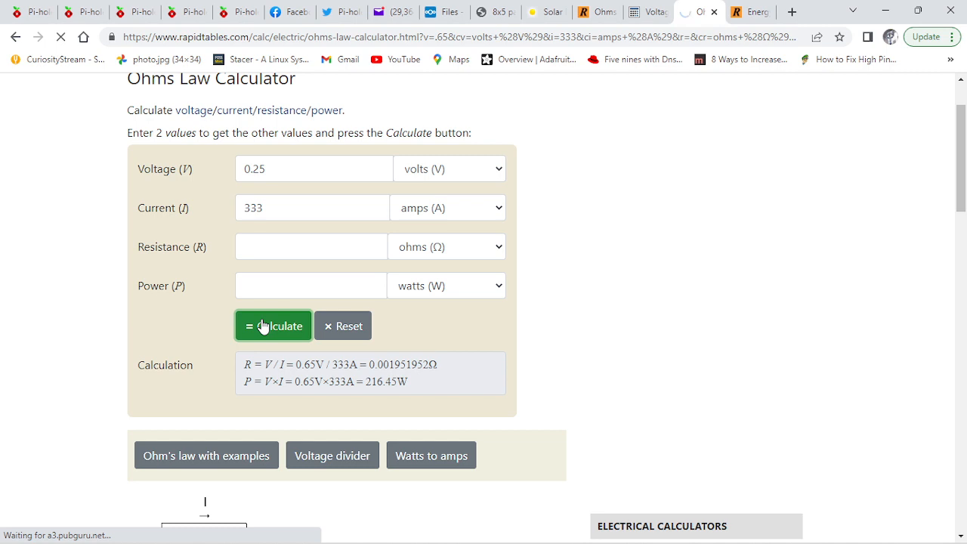
Step: Compute 0.0007507508 Ω and 83.25 W loss from 0.25 V at 333 A
{"action": "left_click", "coordinate": [272, 326]}
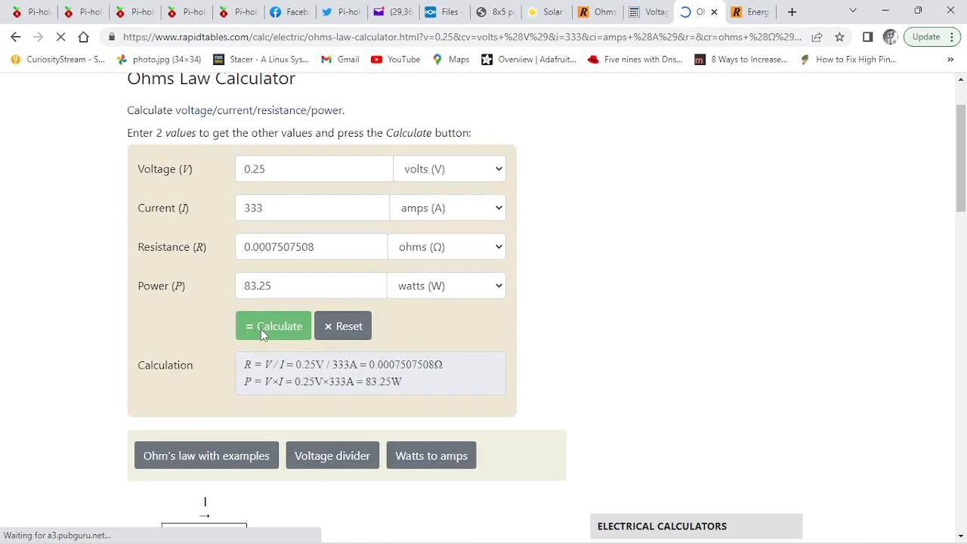
{"action": "scroll", "scroll_direction": "up", "scroll_amount": 3}
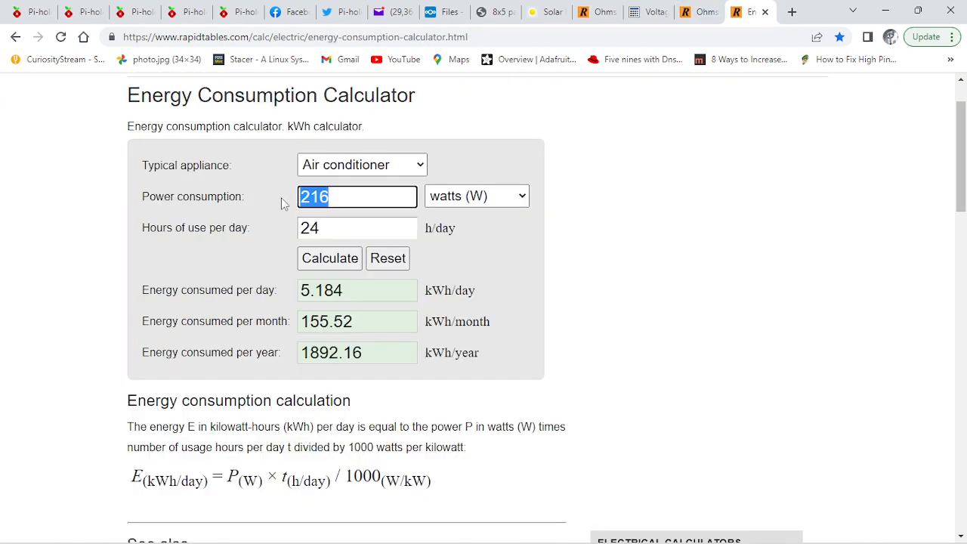
Step: Calculate daily energy for the 83 W cable loss over 24 hours: 1.992 kWh
{"action": "type", "text": "8"}
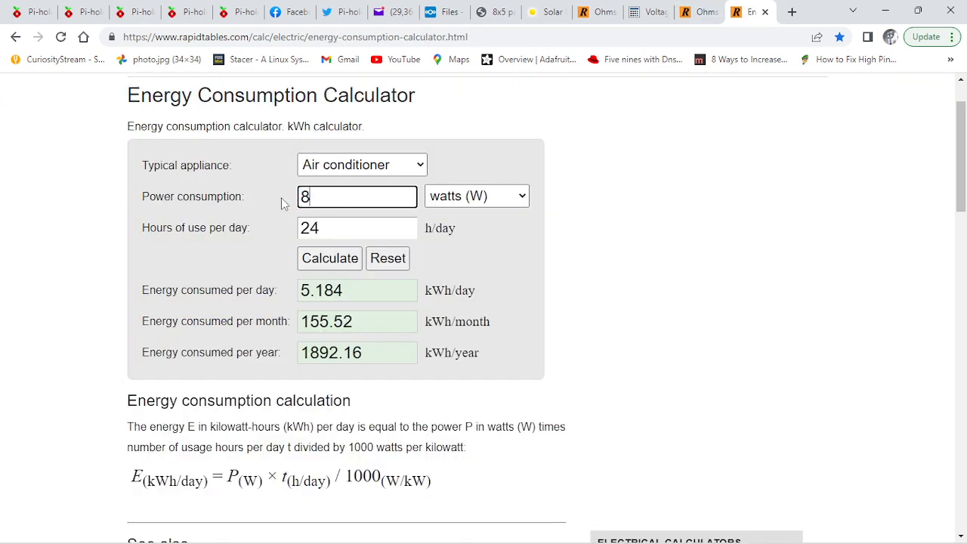
{"action": "type", "text": "3"}
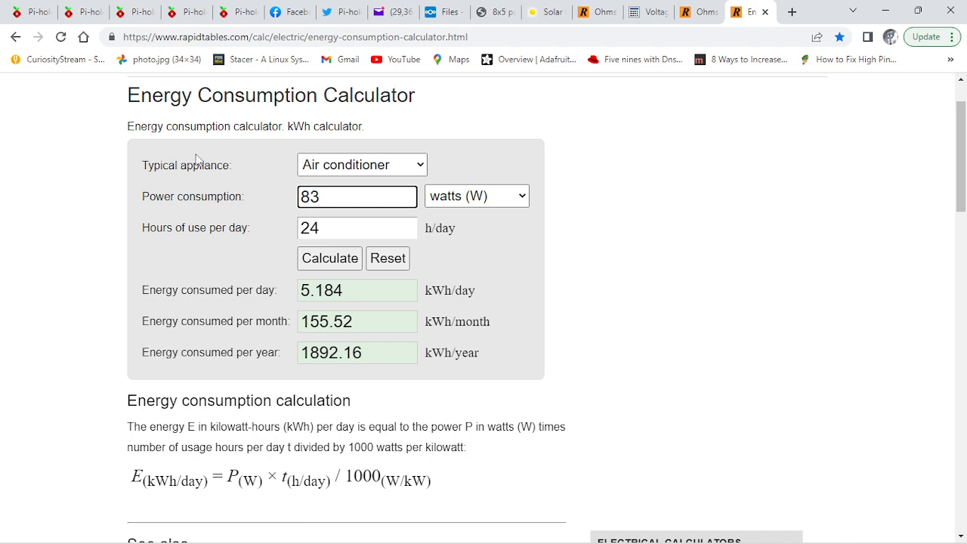
{"action": "left_click", "coordinate": [330, 256]}
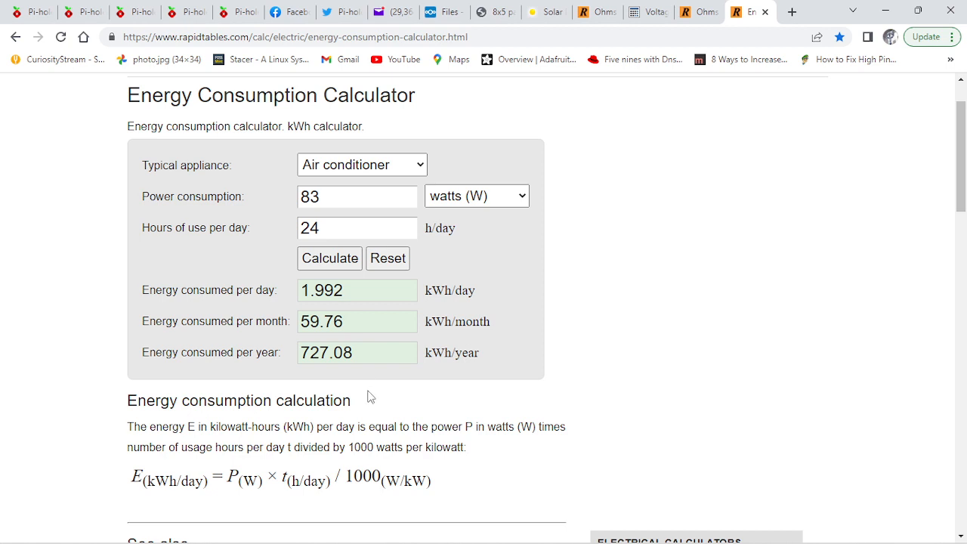
{"action": "mouse_move", "coordinate": [390, 308]}
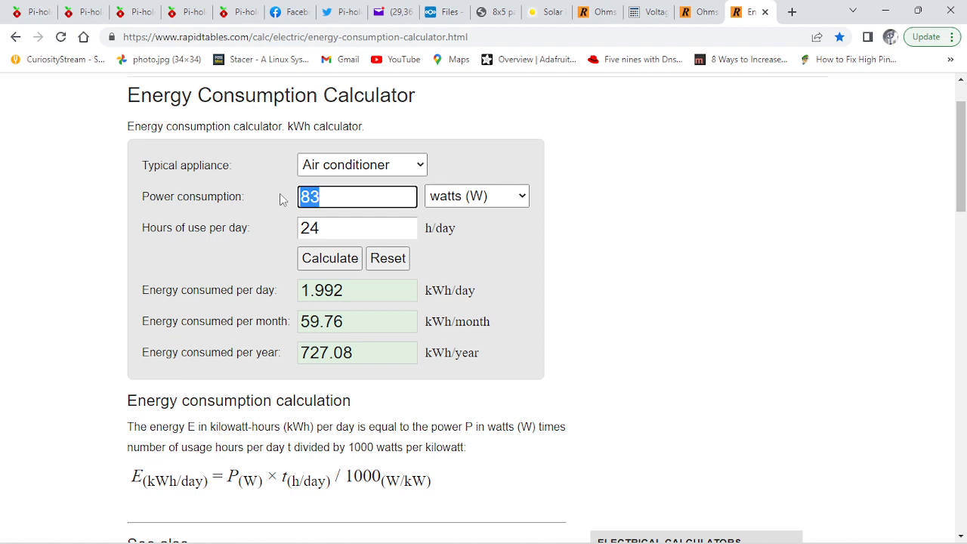
Step: Calculate daily energy for the 4000 W load over 24 hours: 96 kWh
{"action": "type", "text": "4000"}
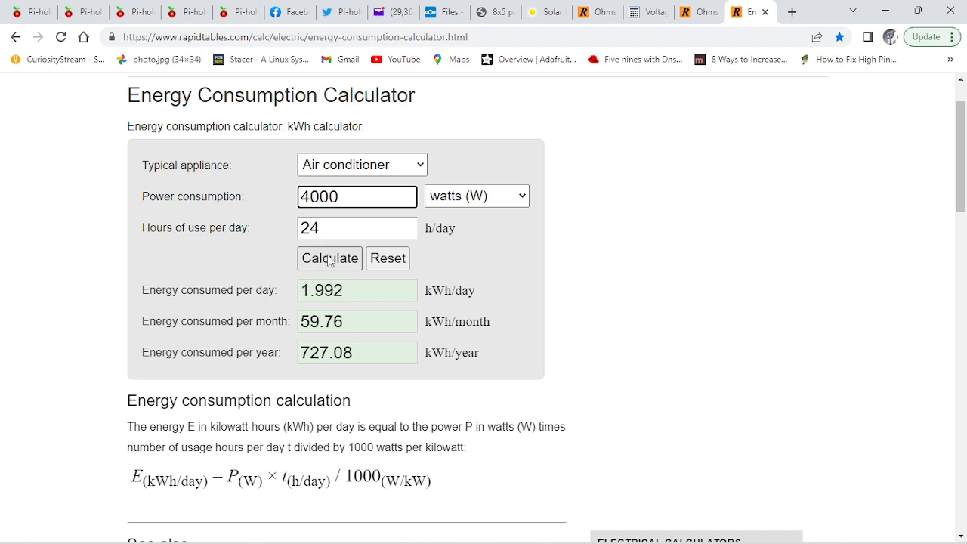
{"action": "left_click", "coordinate": [330, 257]}
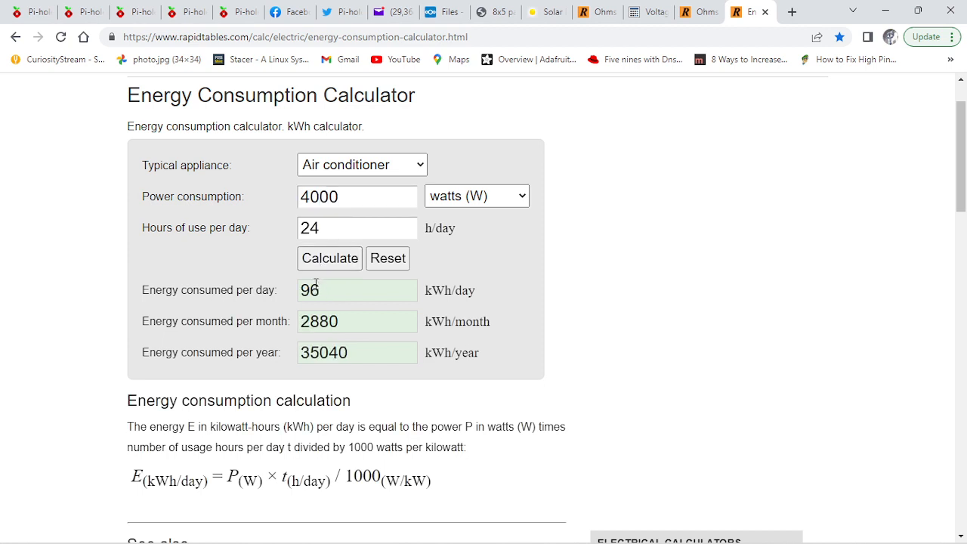